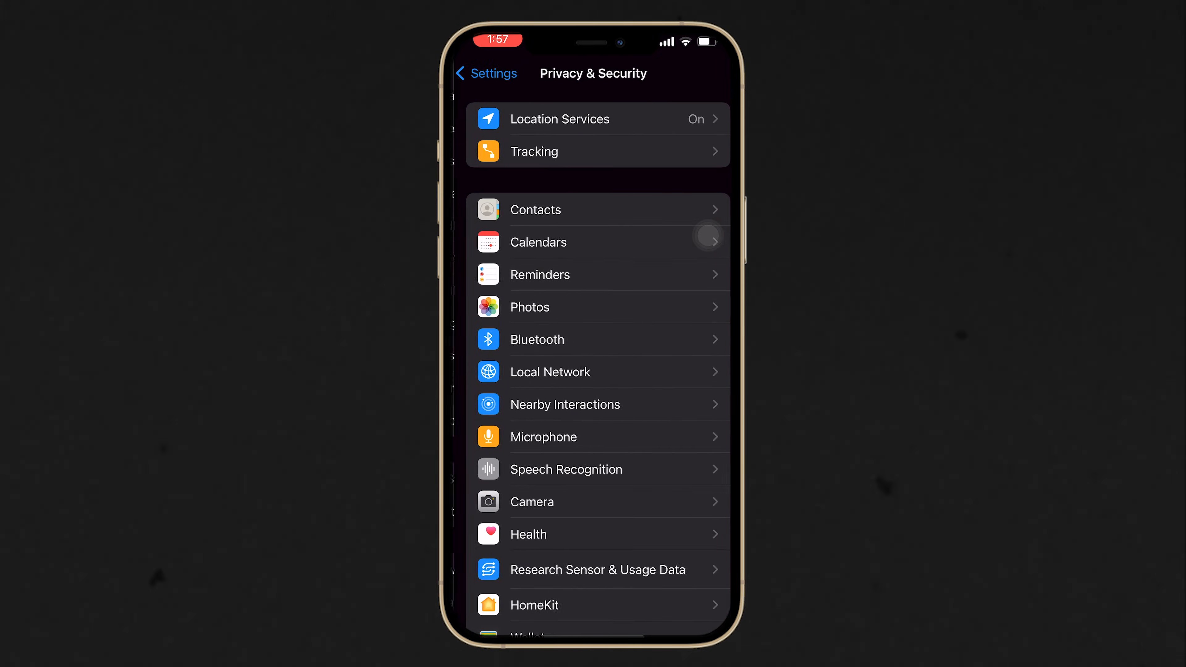
# Start a new project from the Projects view in Unity Hub.
pyautogui.scroll(-3)
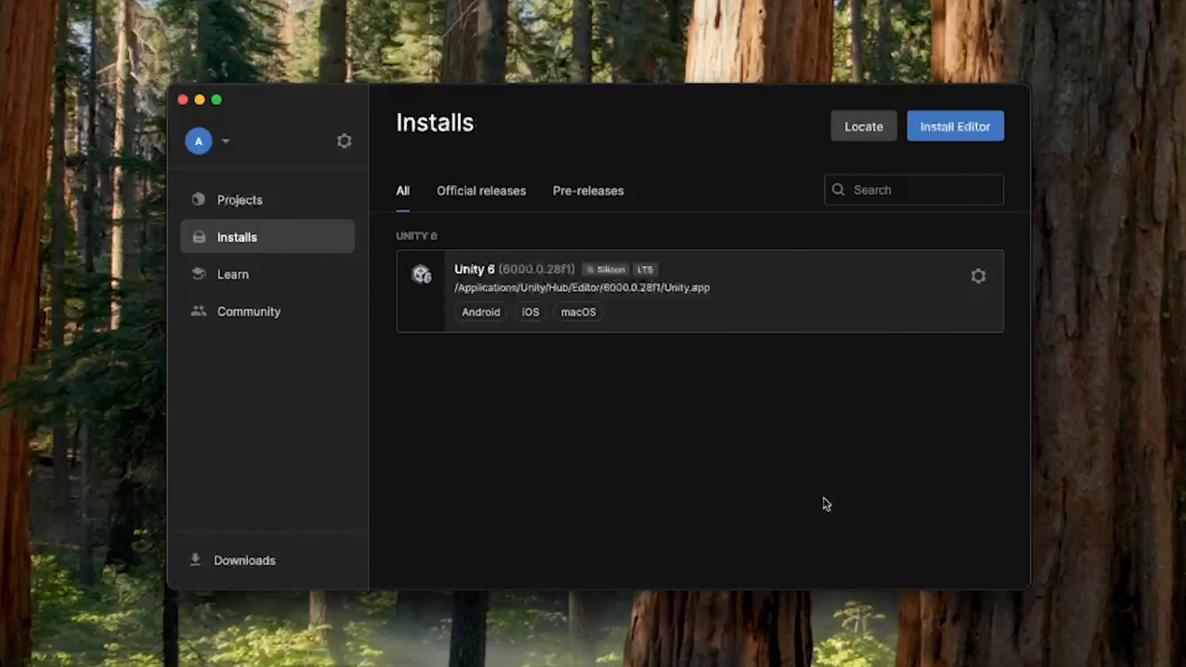
pyautogui.moveTo(831, 514)
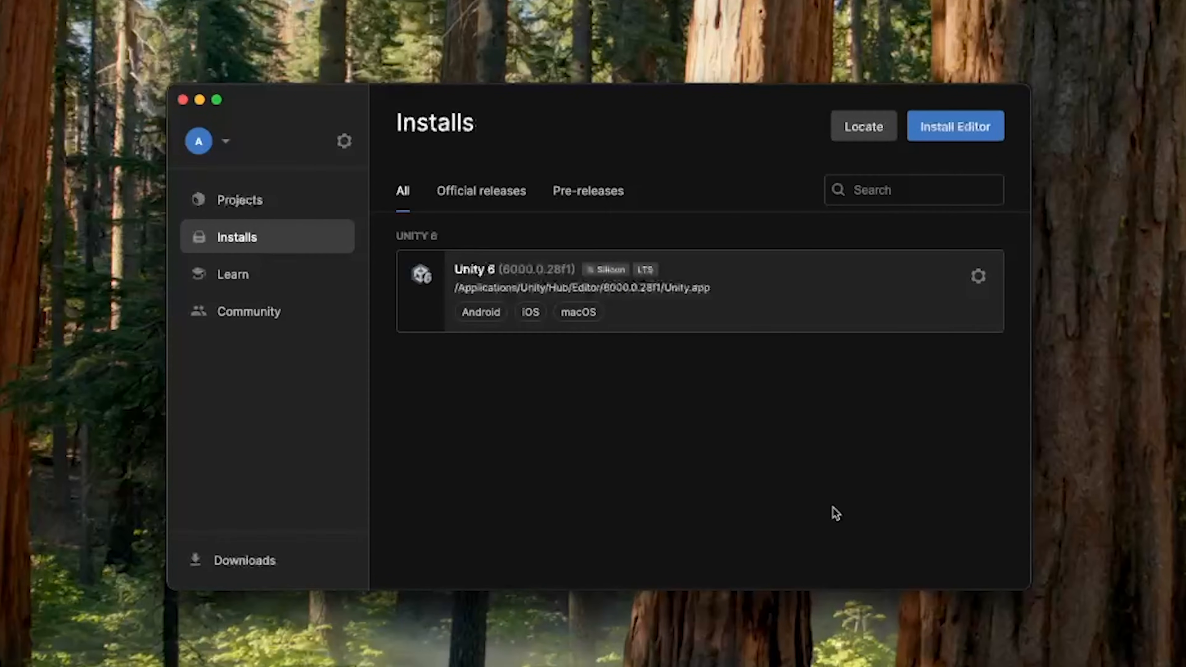
pyautogui.moveTo(255, 207)
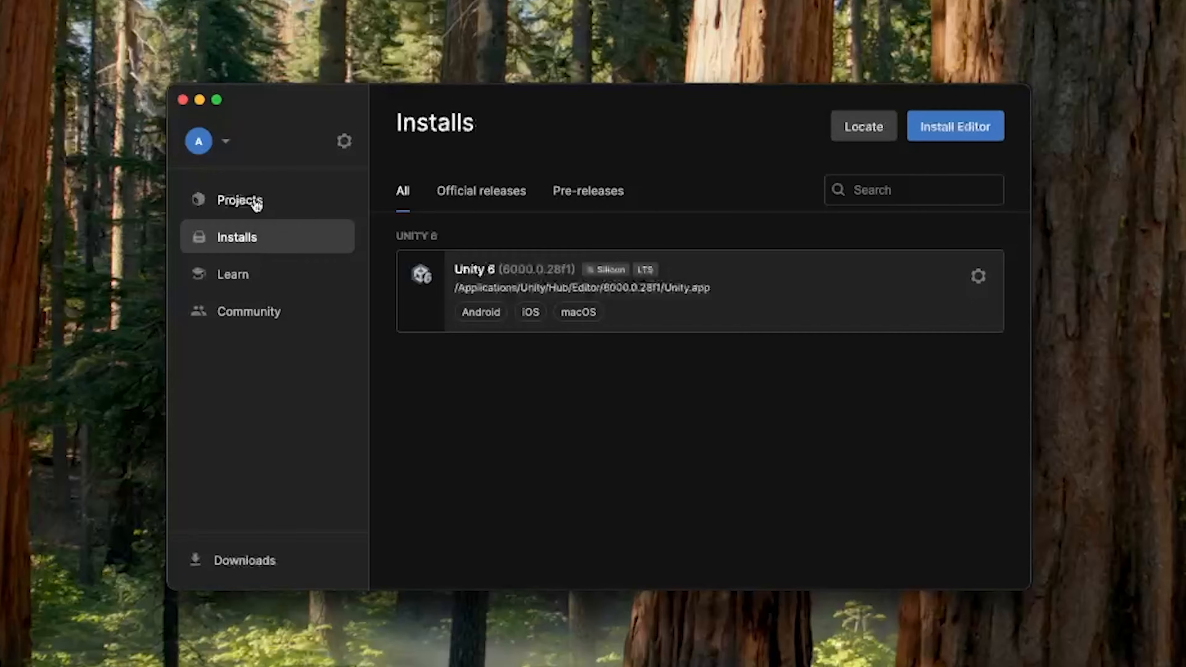
pyautogui.click(238, 201)
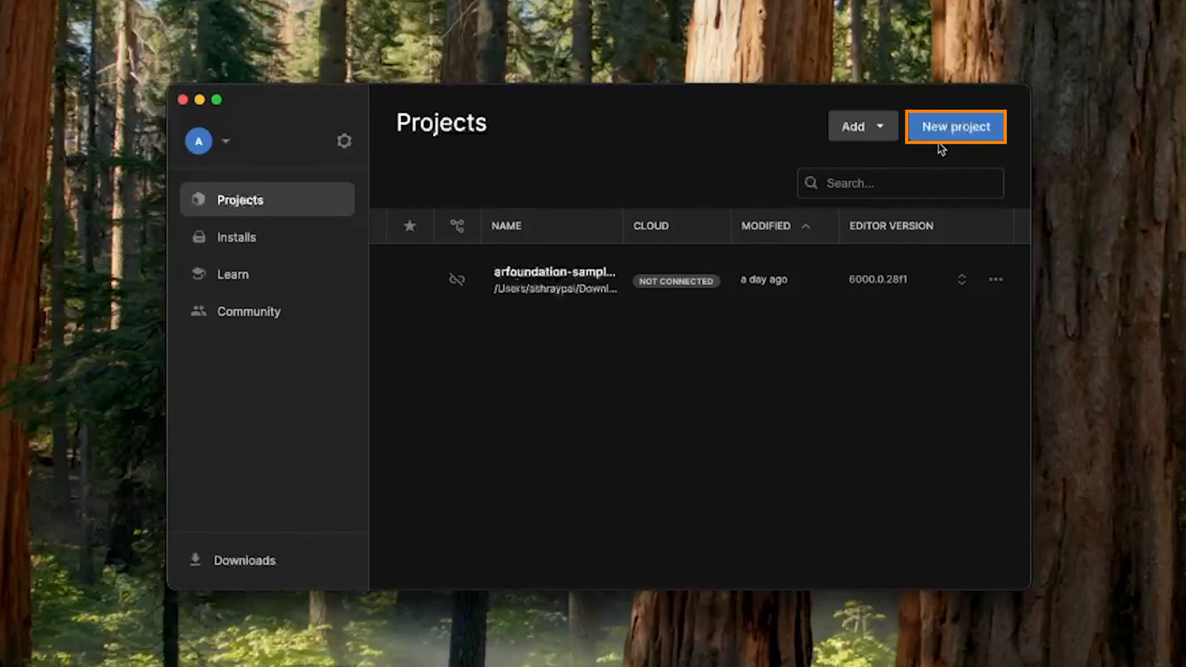
pyautogui.click(955, 126)
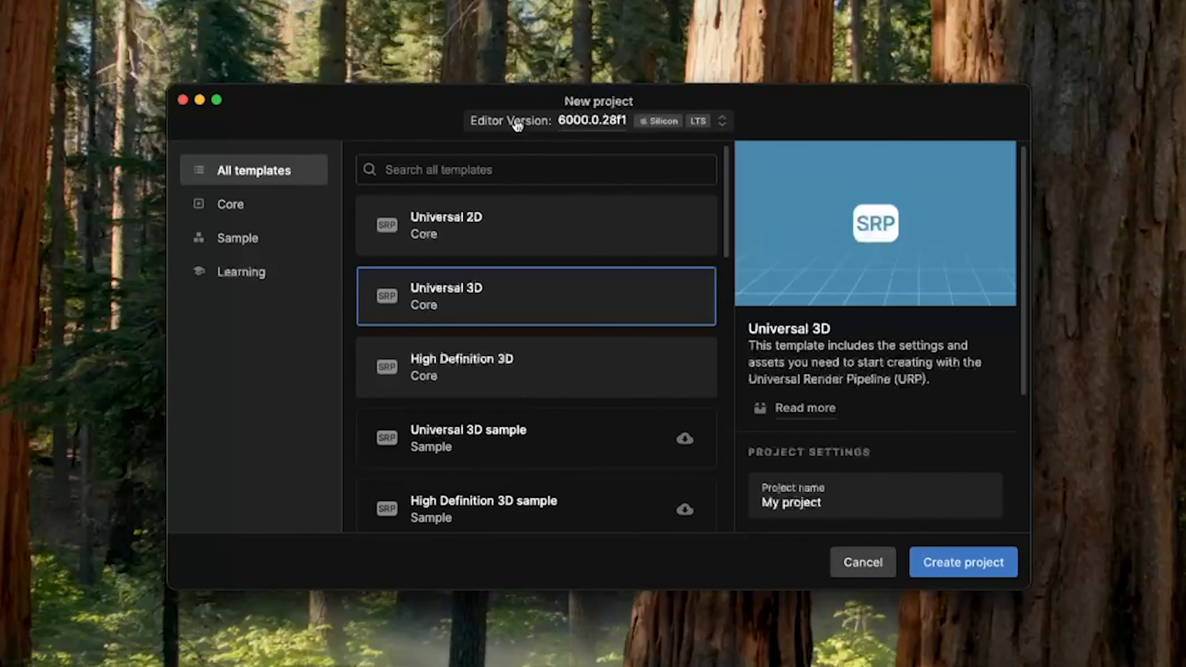
pyautogui.moveTo(609, 146)
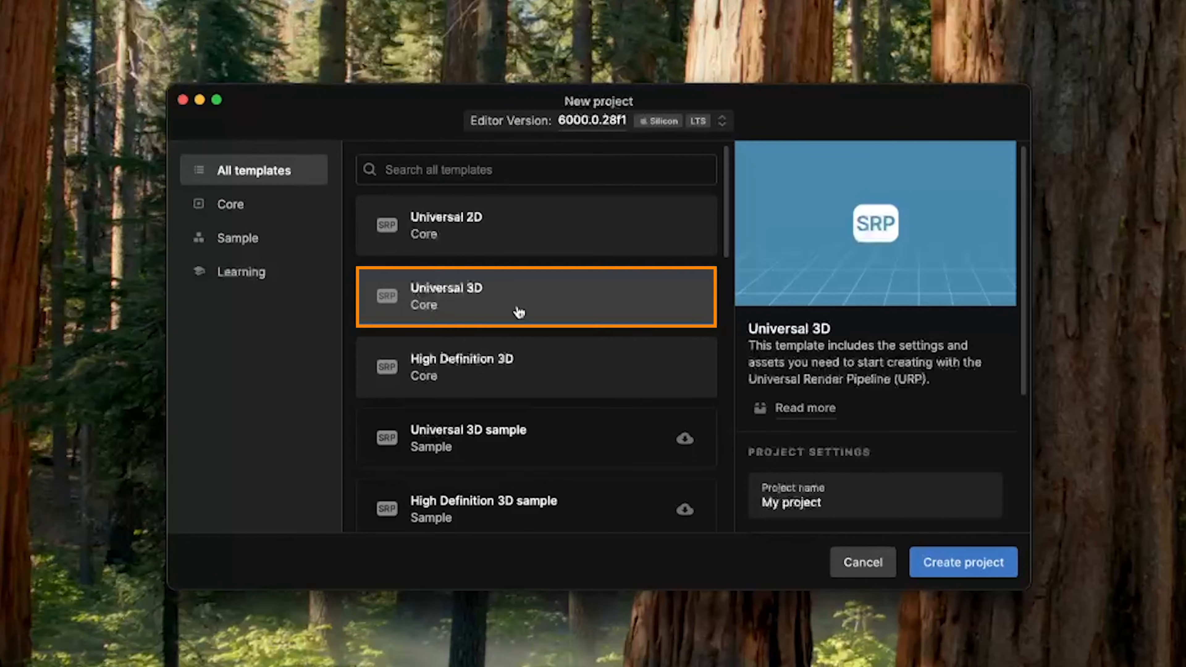
# Choose the Universal 3D core template and move to the Project name field.
pyautogui.scroll(-3)
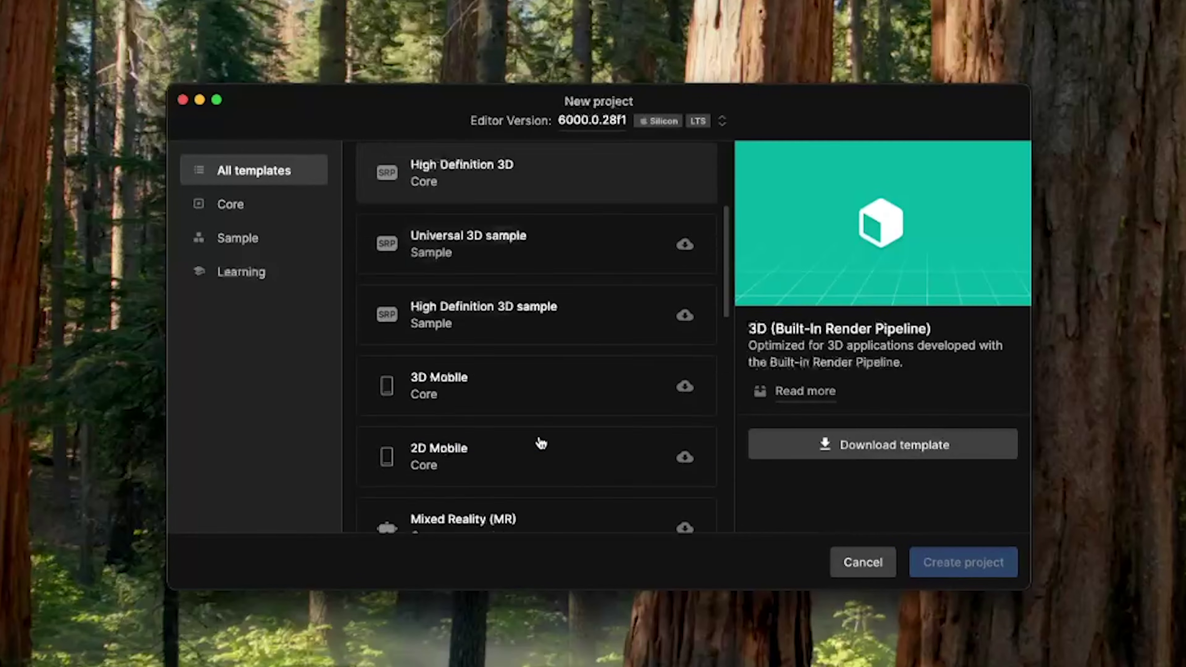
pyautogui.click(532, 295)
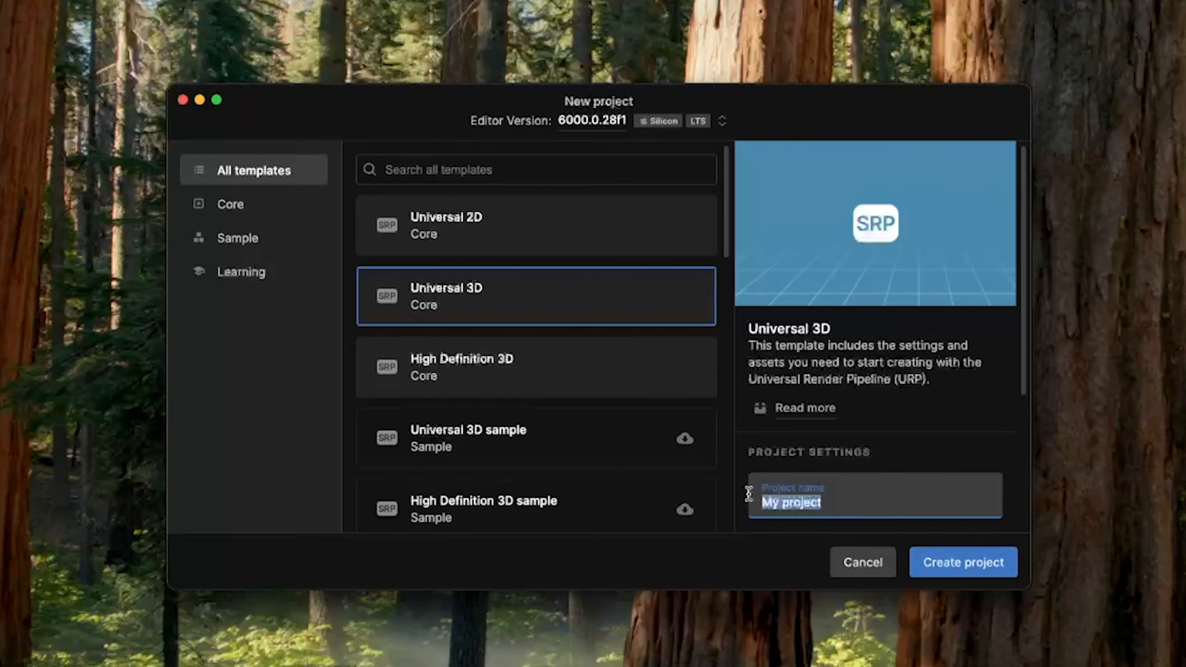
pyautogui.click(964, 562)
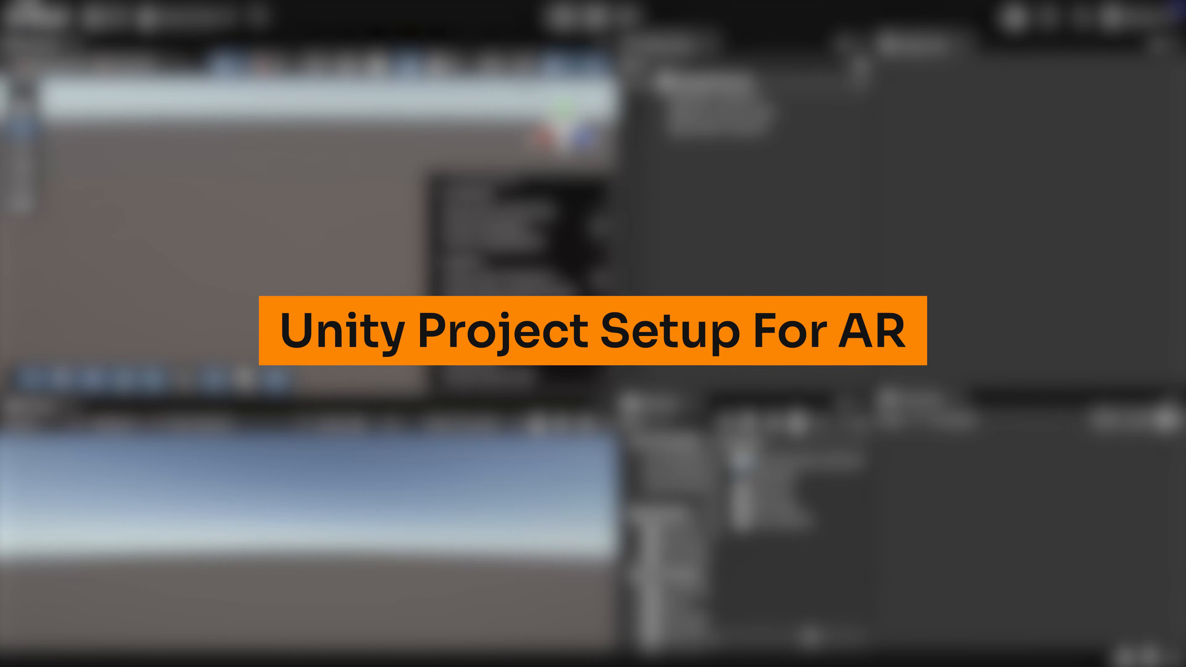
# Switch the HelloWorldAR project's active build platform to iOS via Build Profiles.
pyautogui.click(110, 12)
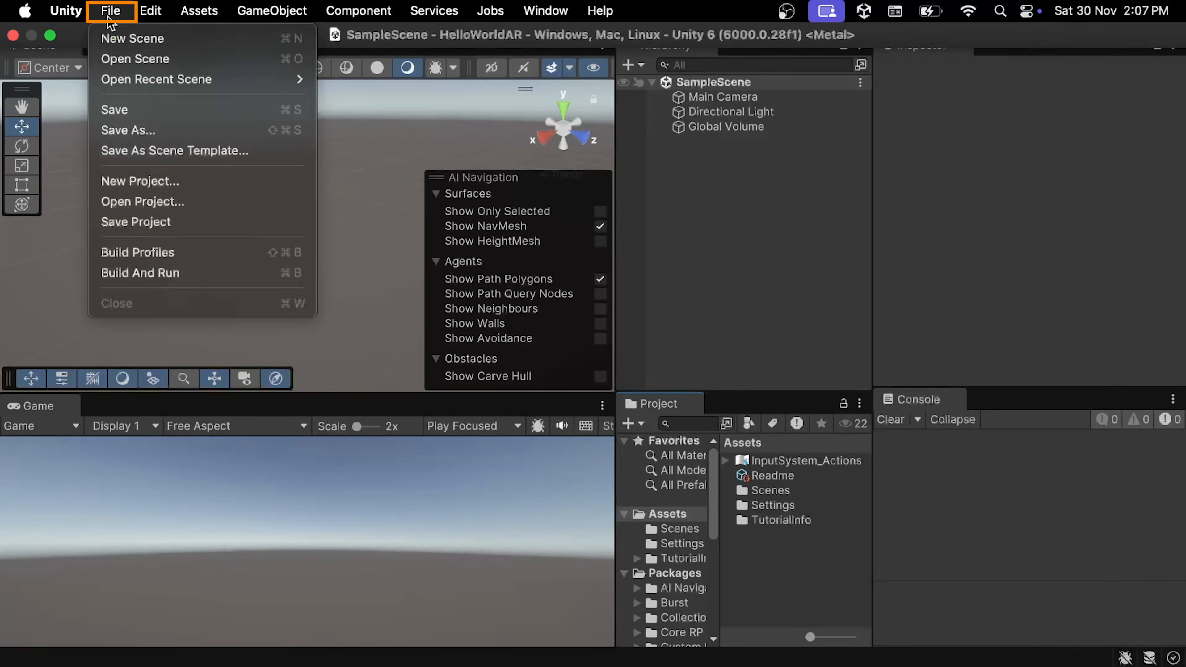
pyautogui.click(137, 252)
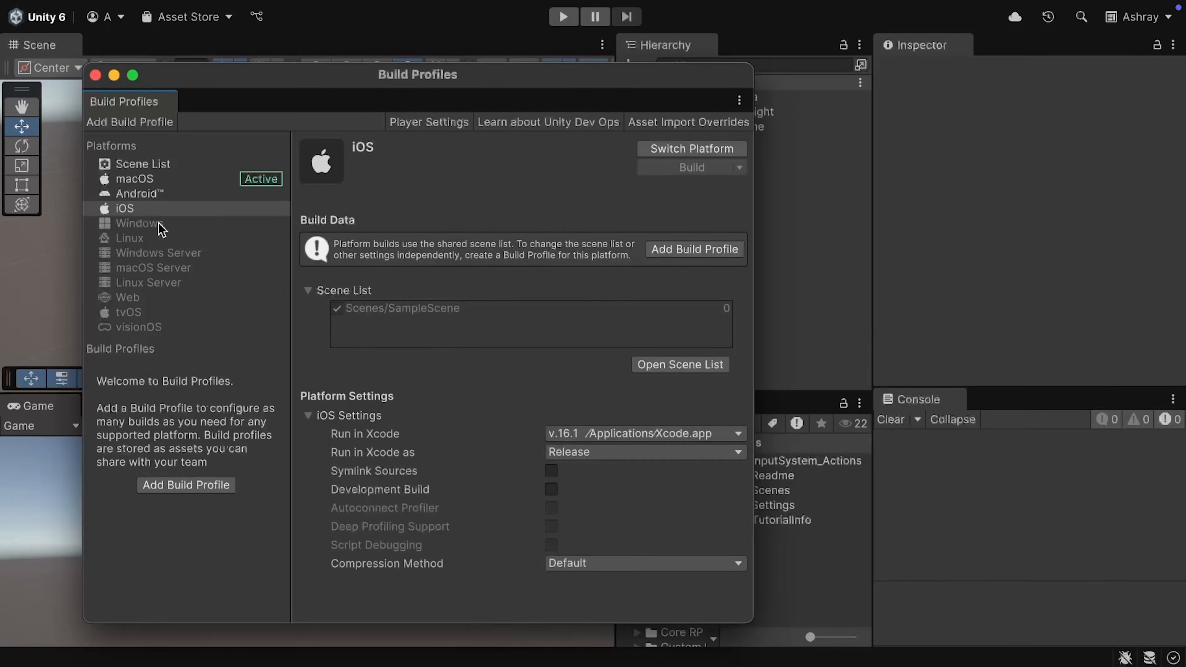
pyautogui.click(125, 208)
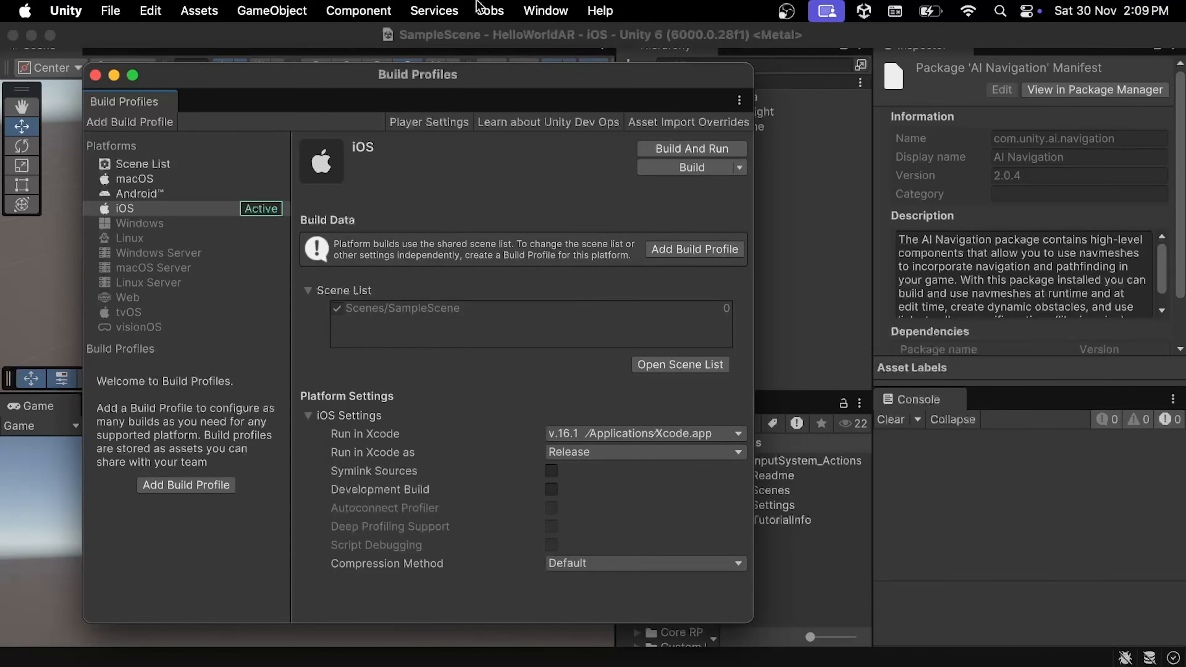
# Install AR Foundation with XR Plugin Management from the Unity Registry in Package Manager.
pyautogui.click(546, 11)
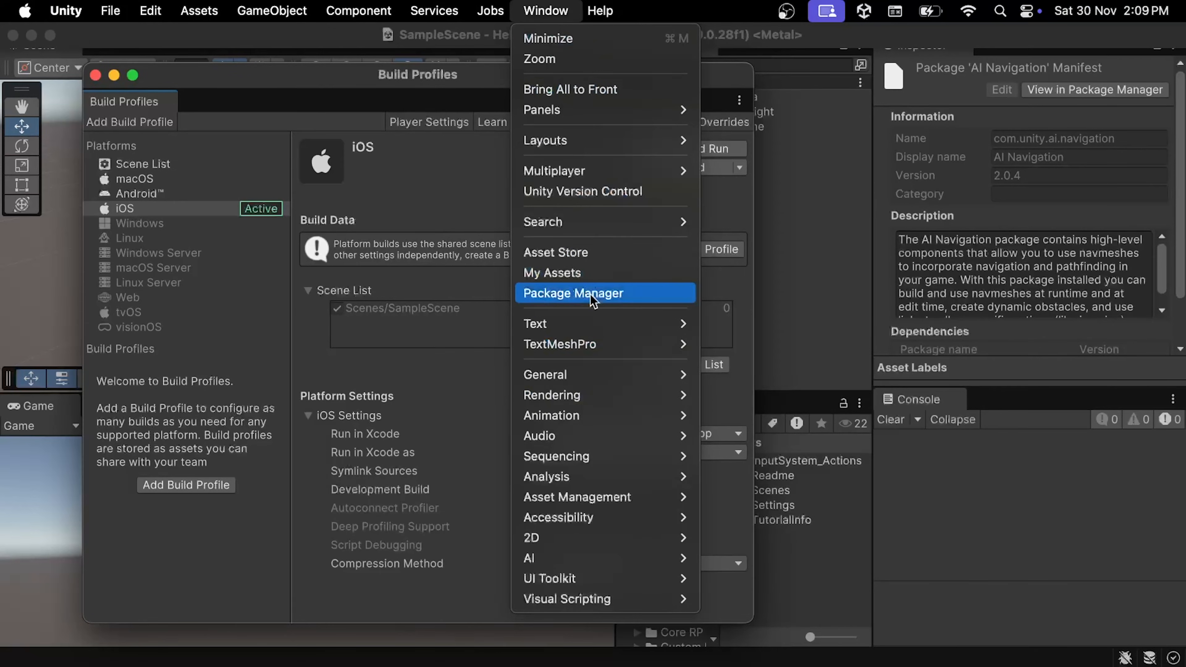
pyautogui.click(575, 292)
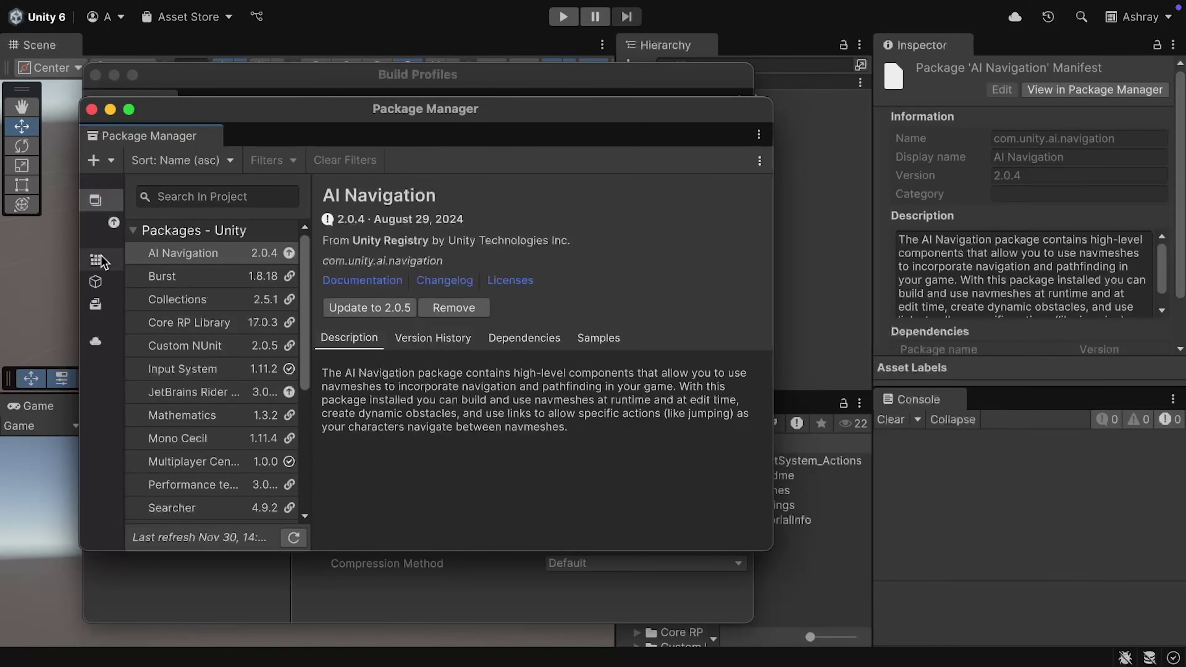
pyautogui.click(94, 260)
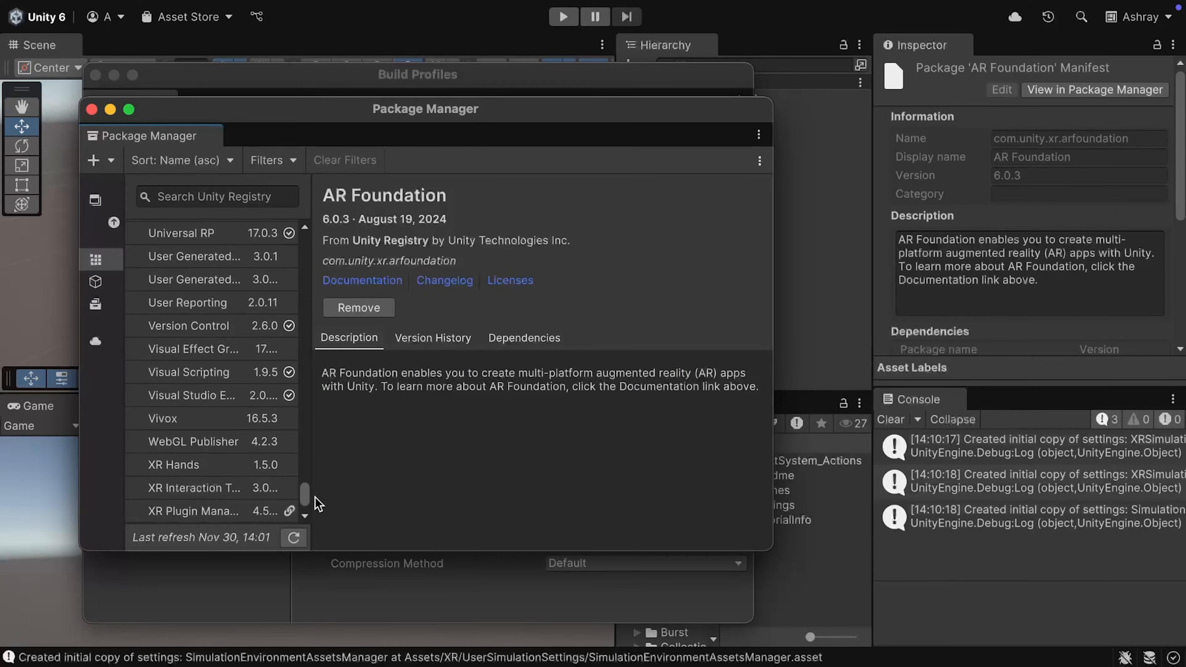
pyautogui.click(192, 511)
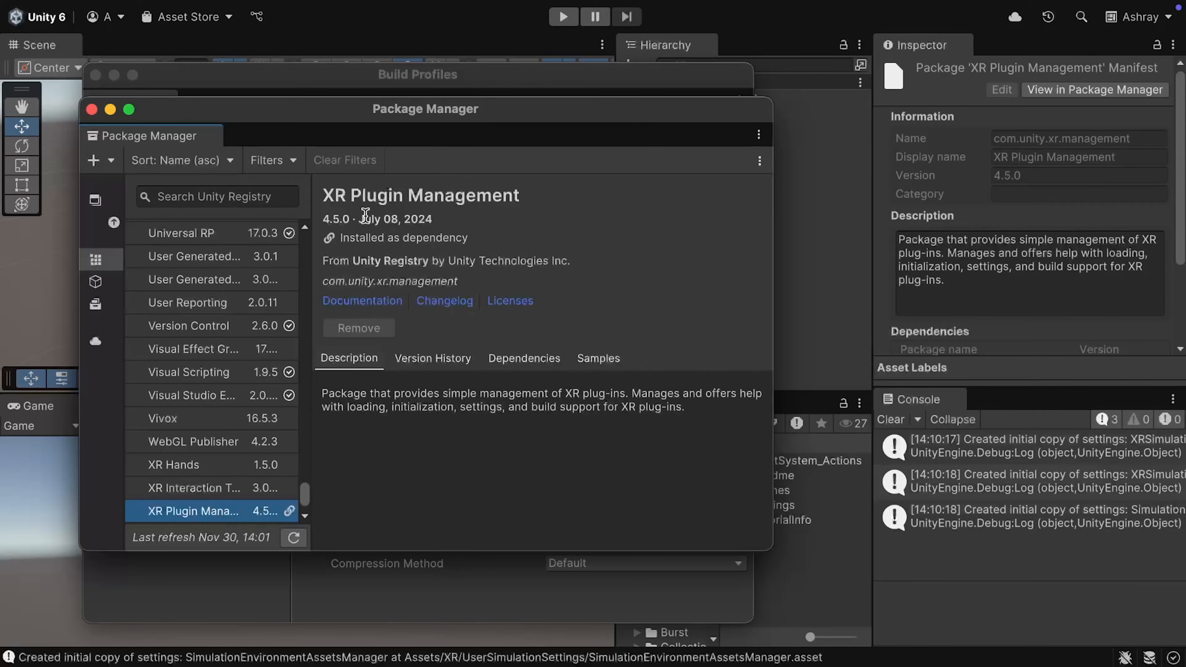
pyautogui.moveTo(295, 112)
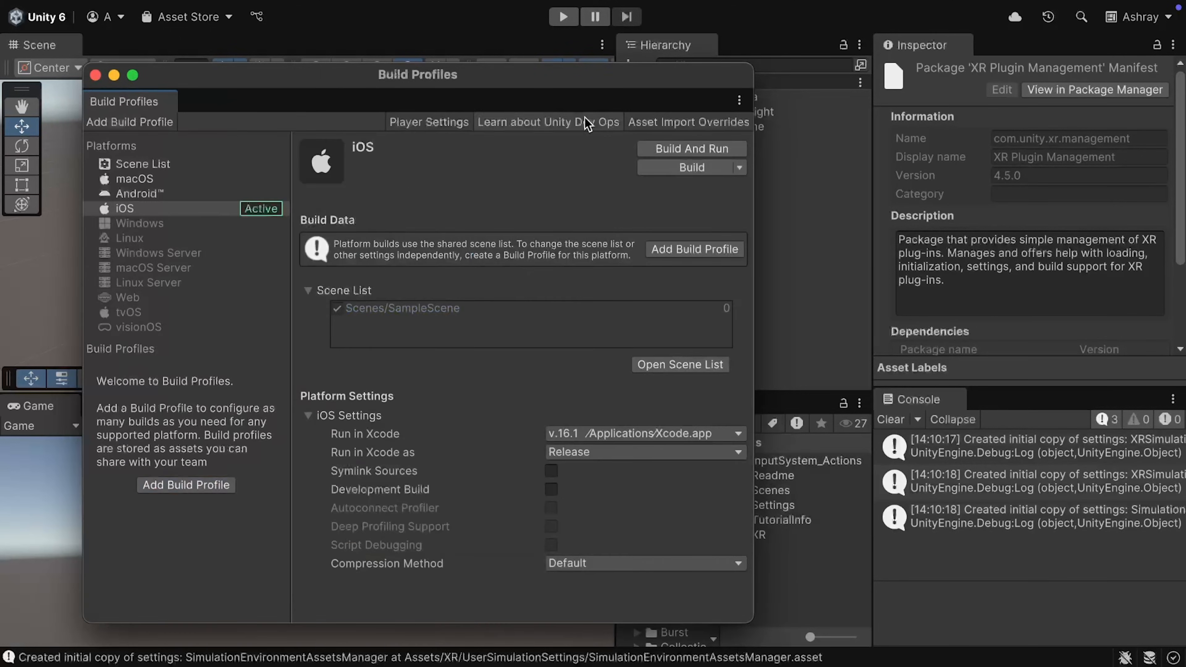
pyautogui.moveTo(439, 131)
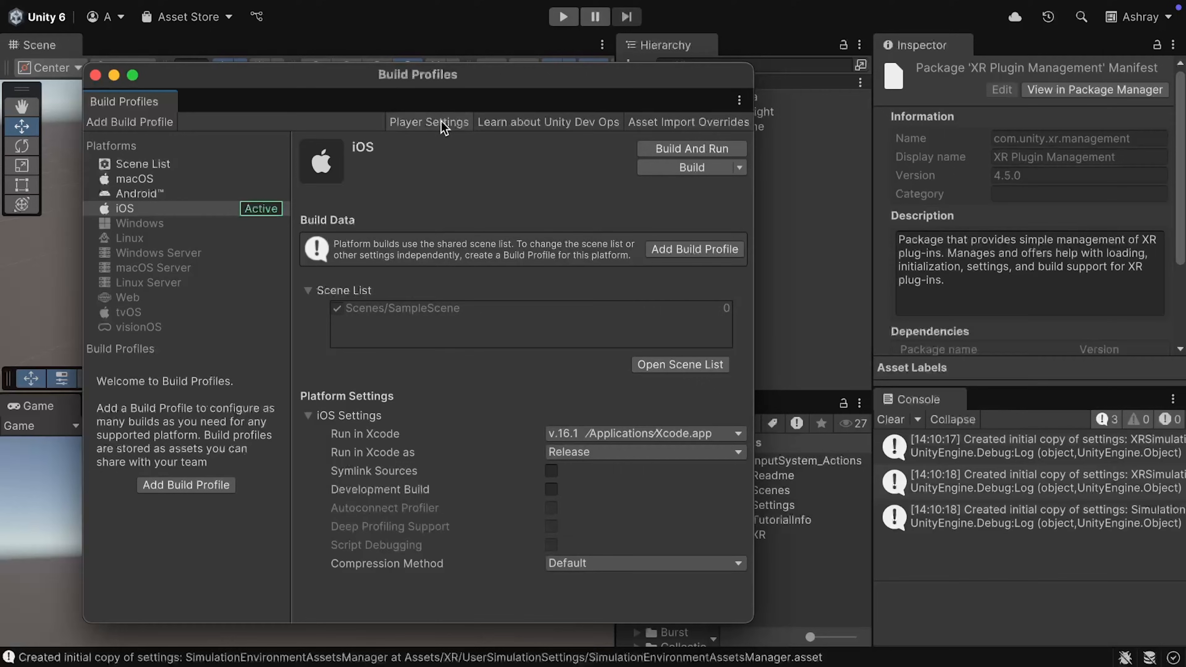
# Show the iOS Player identification settings with bundle identifier com.imin.HelloWorldAR overridden.
pyautogui.click(429, 122)
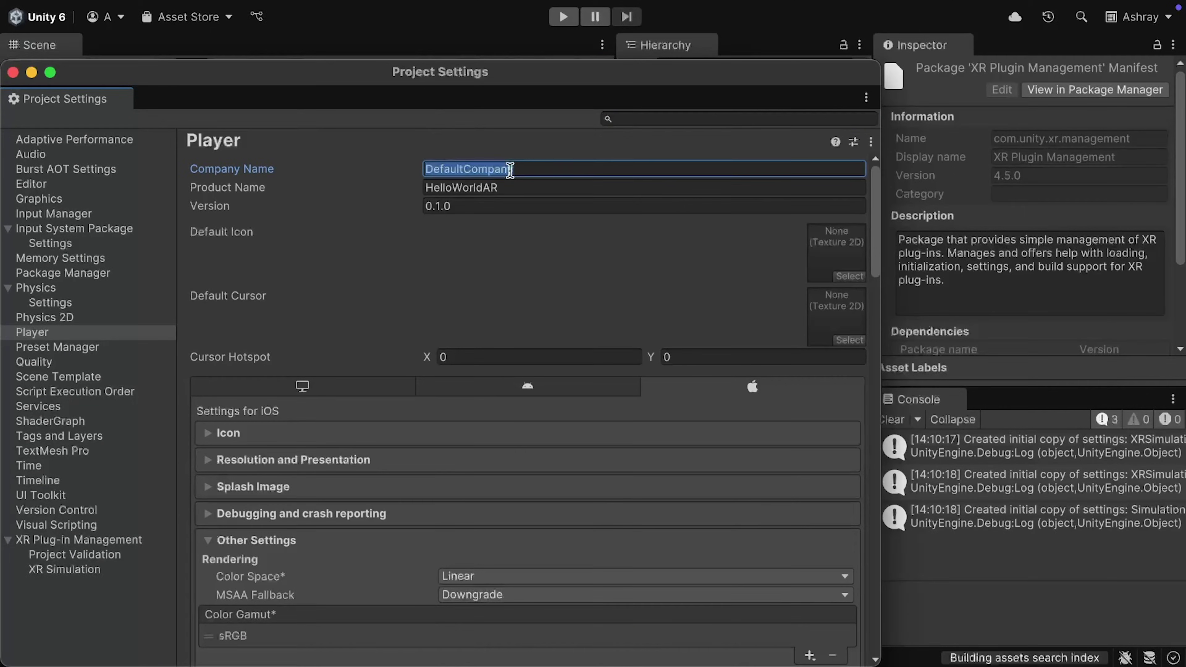
pyautogui.scroll(-3)
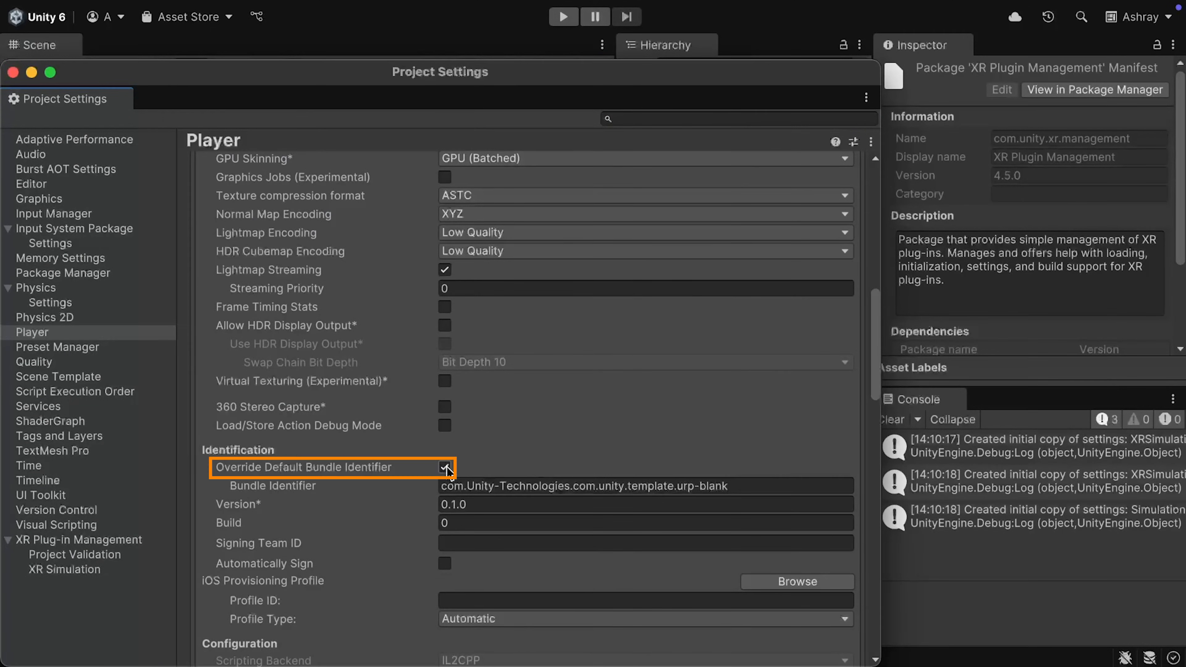
pyautogui.click(445, 467)
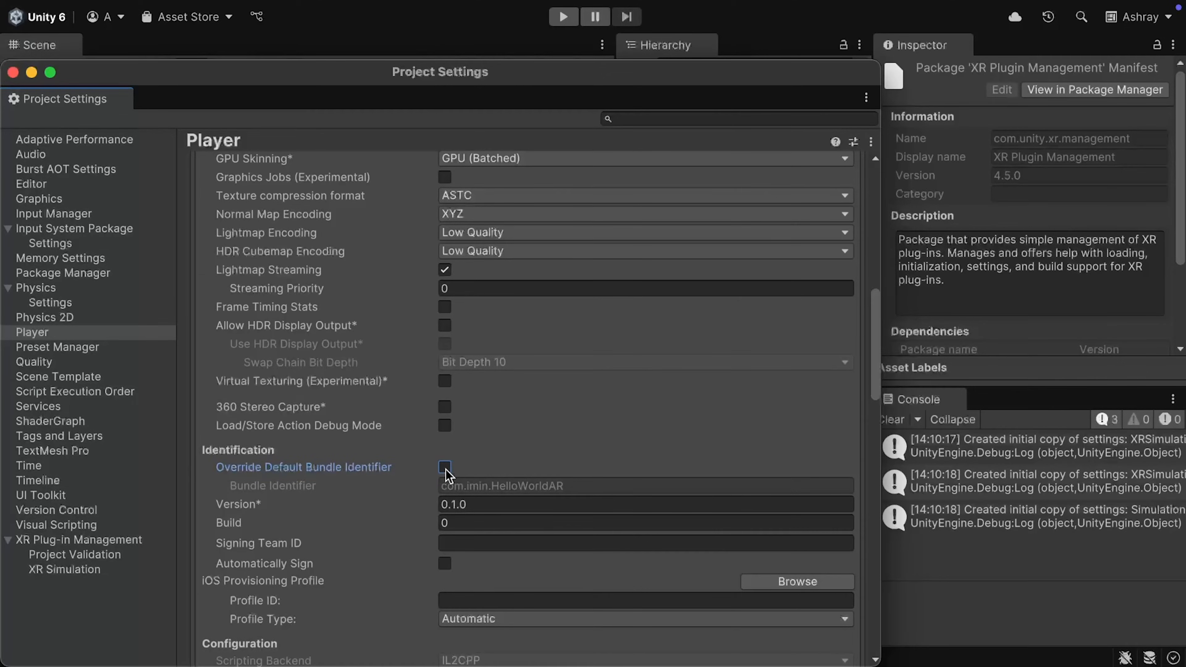
pyautogui.click(444, 467)
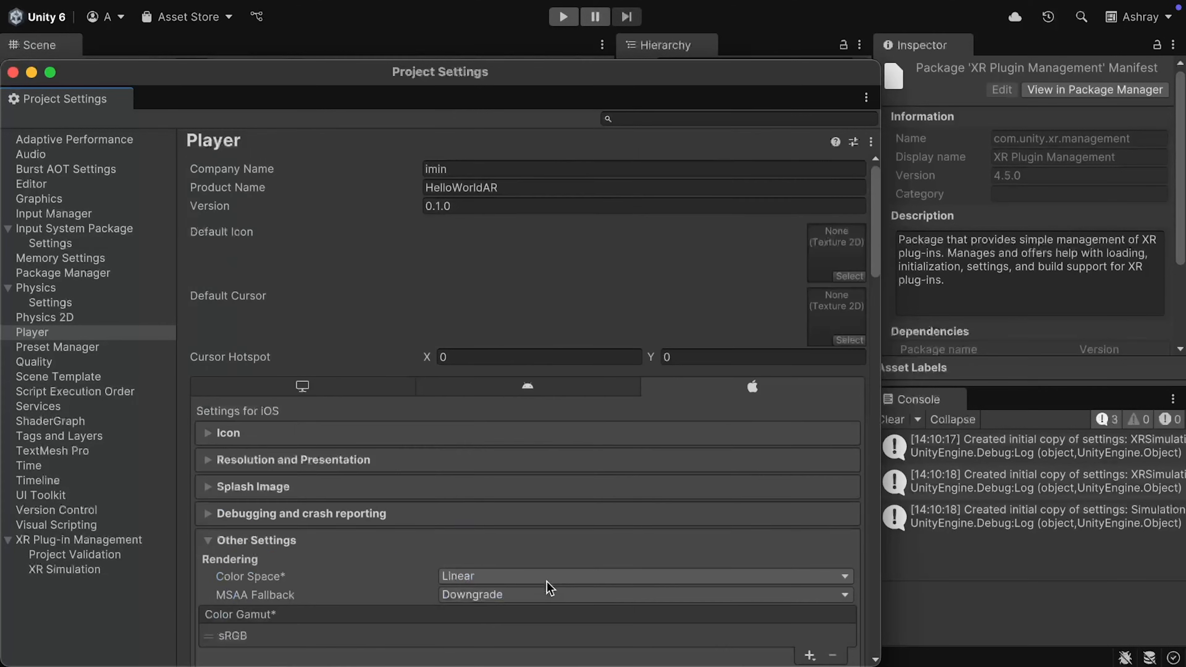
pyautogui.scroll(-3)
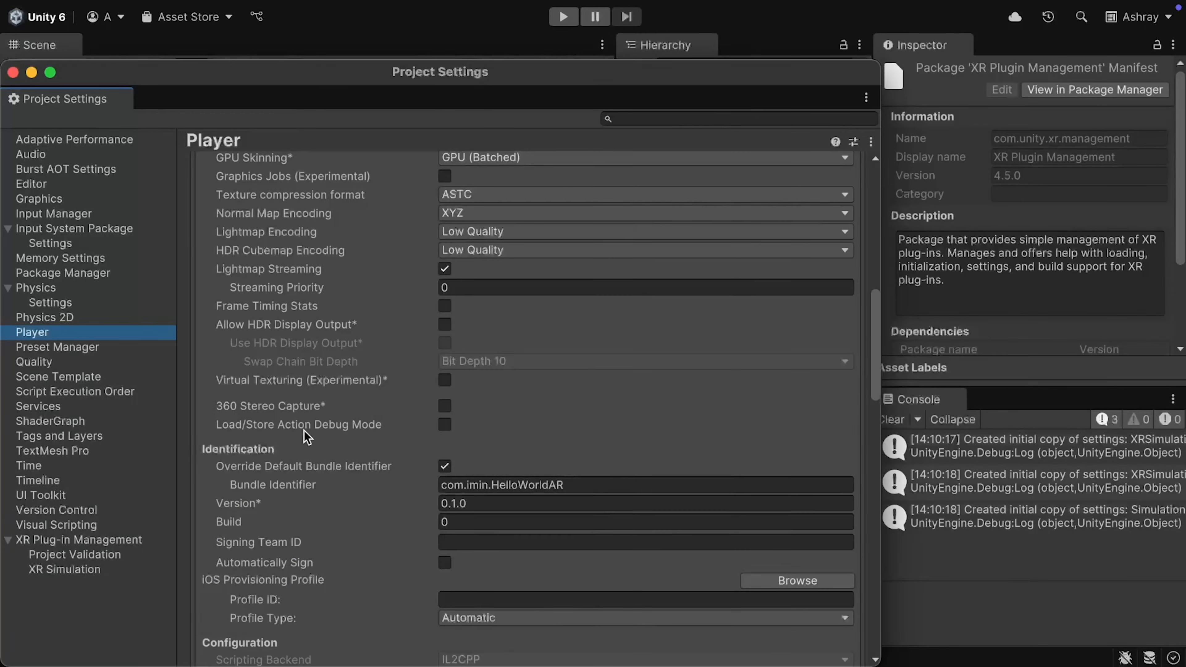
# Enable Apple ARKit as the iOS XR provider and reveal the camera-usage validation issue.
pyautogui.click(78, 540)
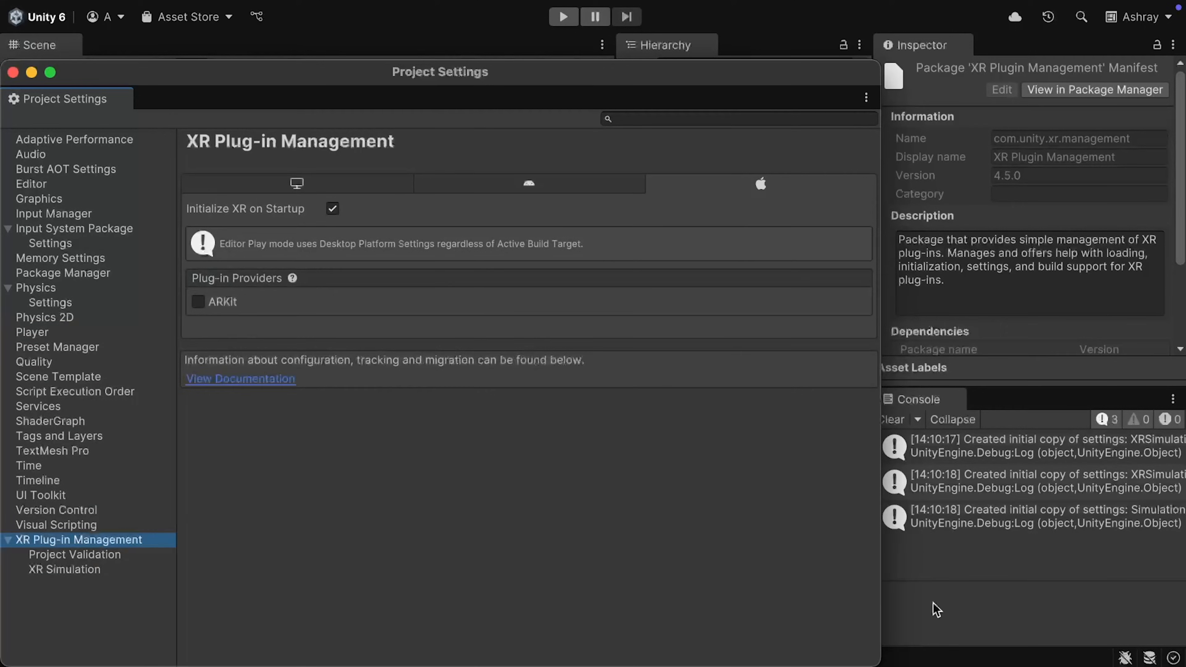
pyautogui.click(762, 184)
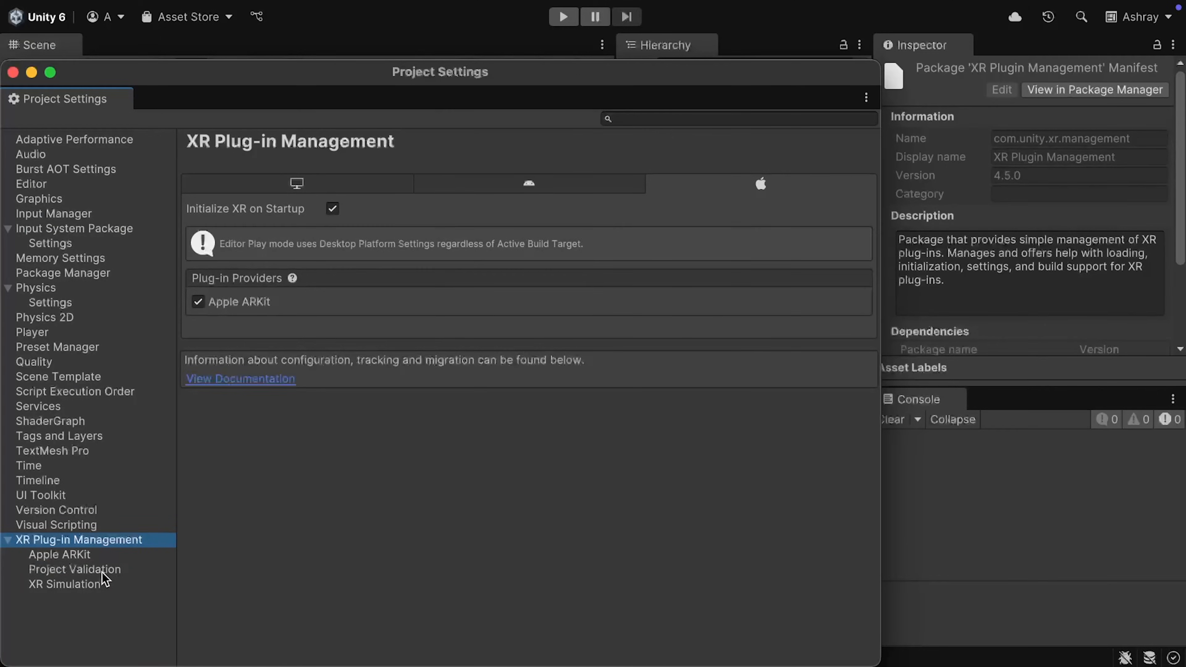
pyautogui.click(74, 569)
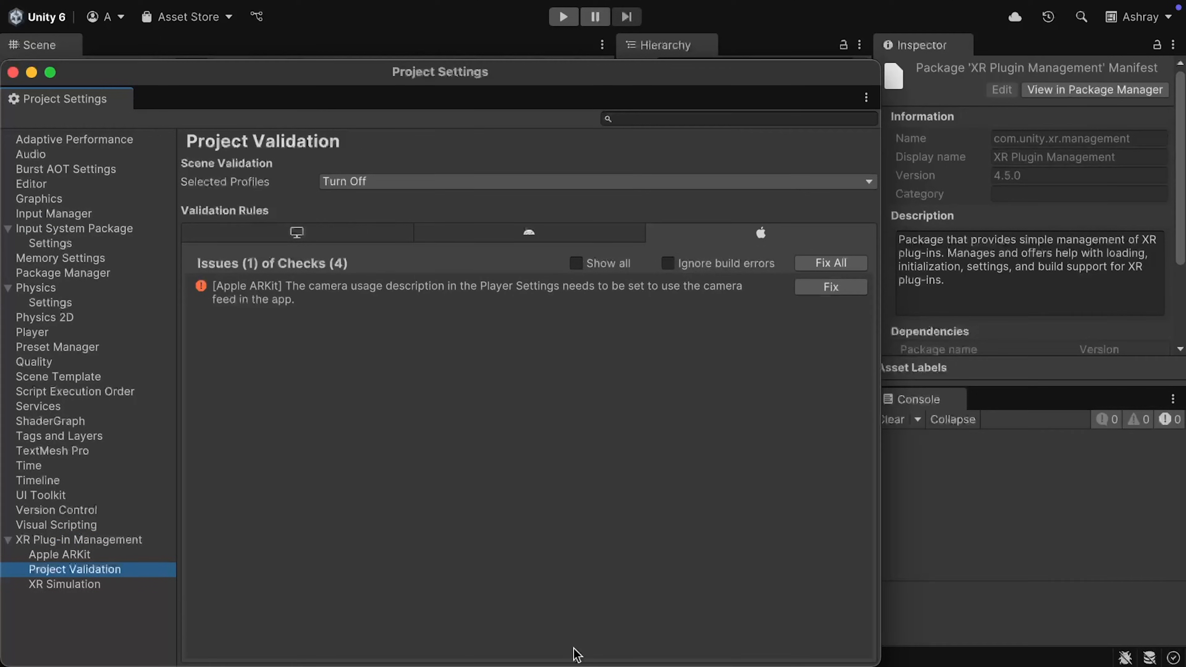
pyautogui.moveTo(854, 273)
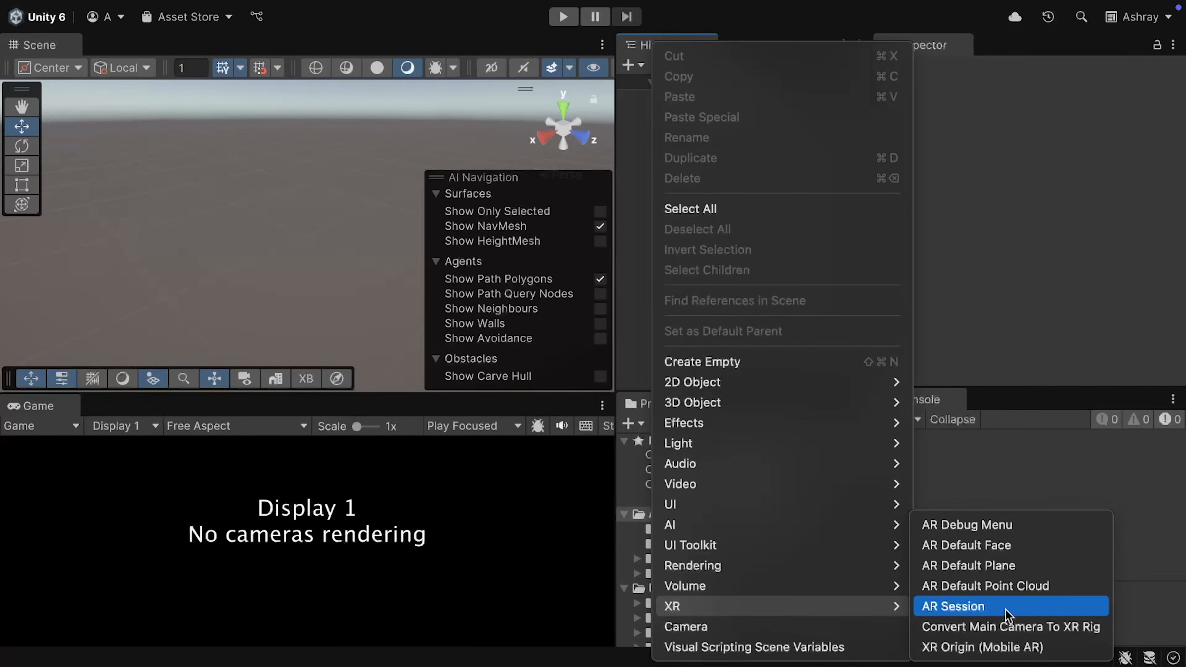
# Add an AR Session object to the sample scene hierarchy.
pyautogui.click(953, 606)
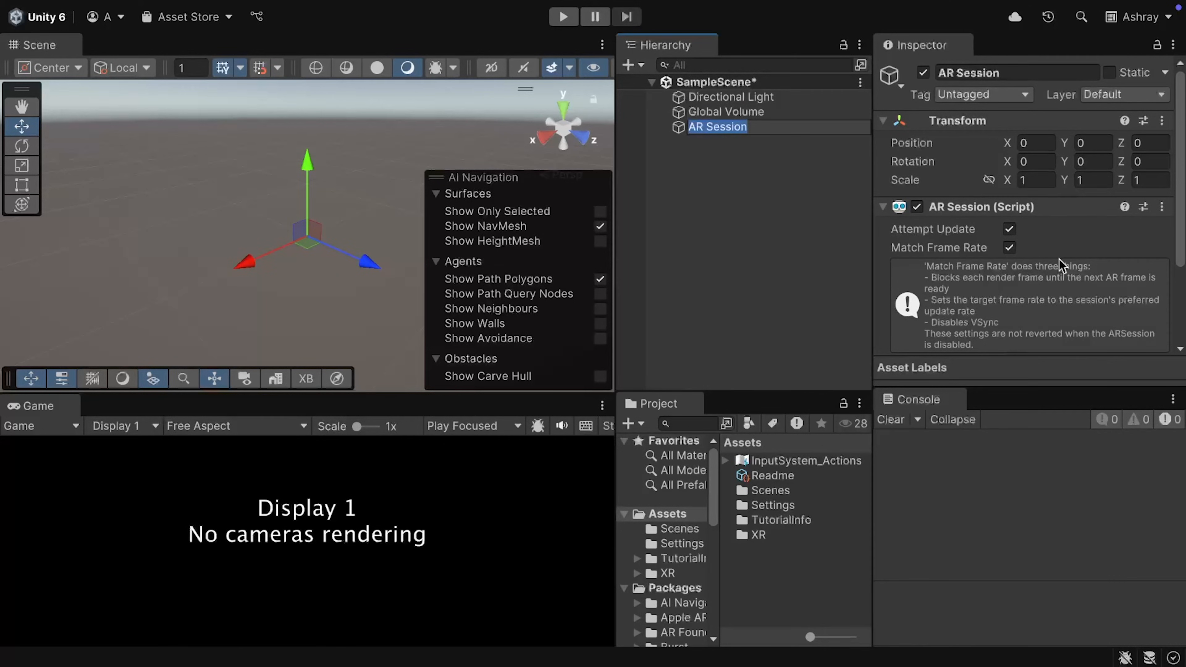
pyautogui.moveTo(953, 270)
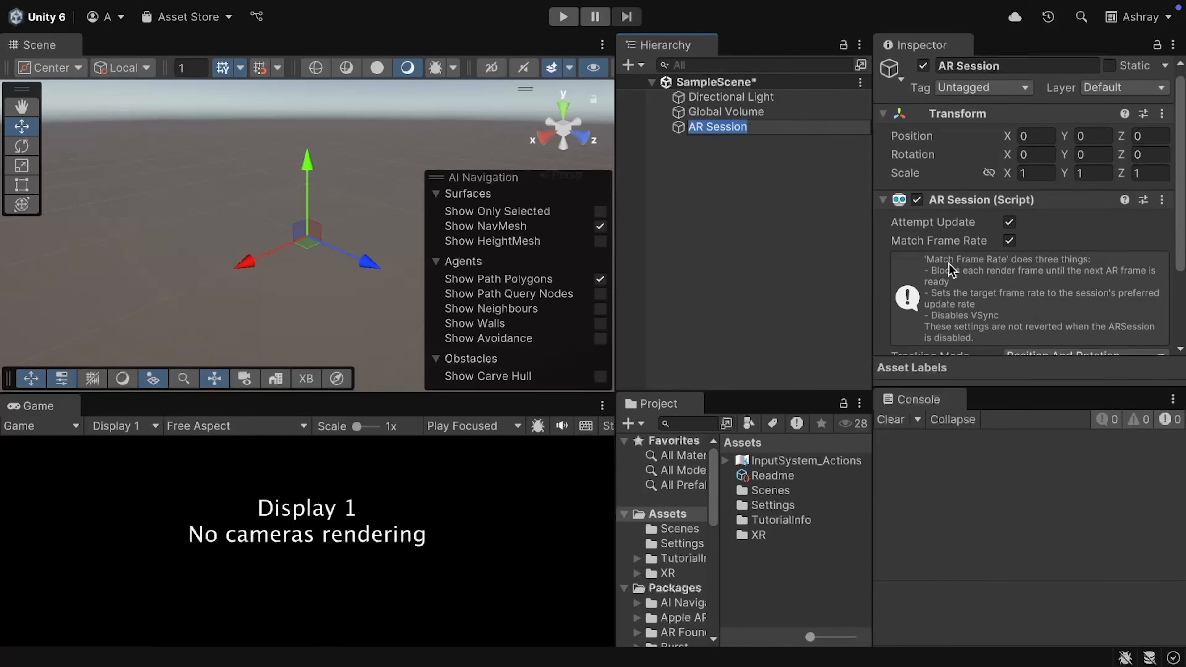
pyautogui.scroll(-3)
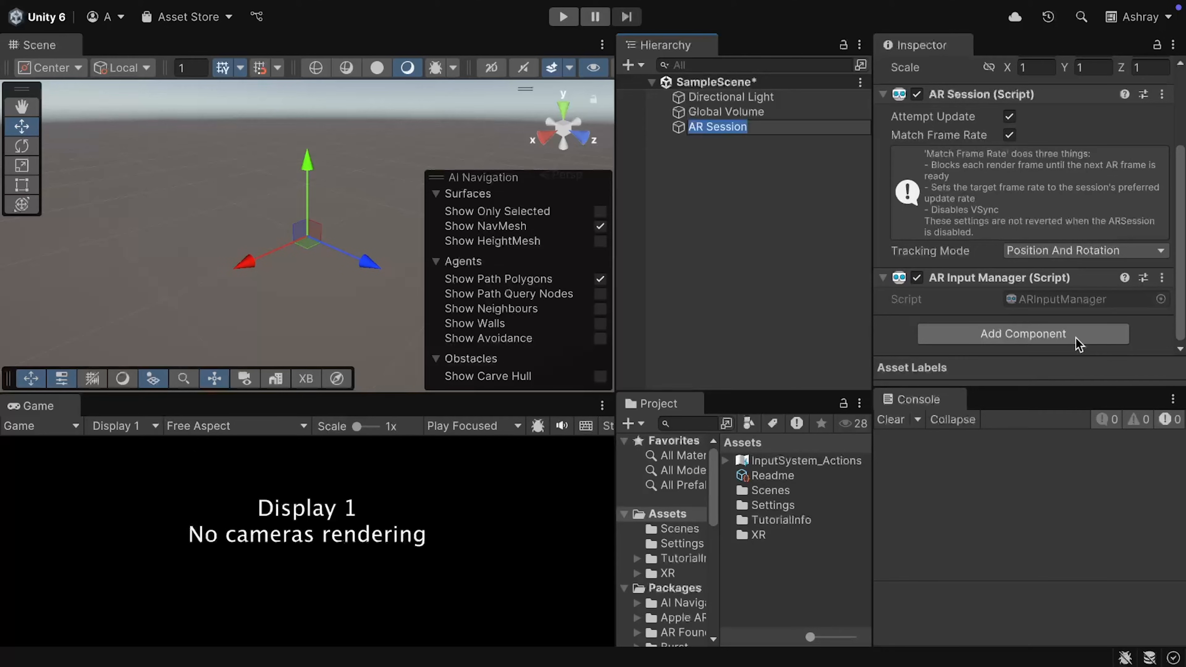
pyautogui.moveTo(844, 199)
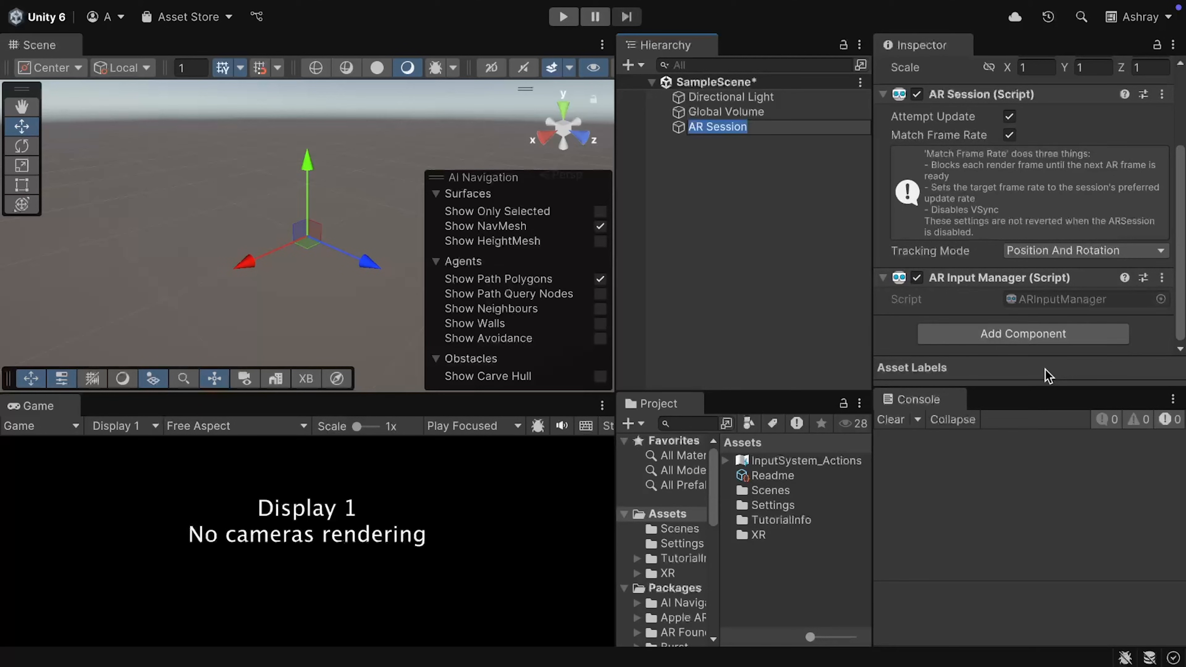
# Add an XR Origin (Mobile AR) rig and expand it down to its Main Camera.
pyautogui.click(652, 164)
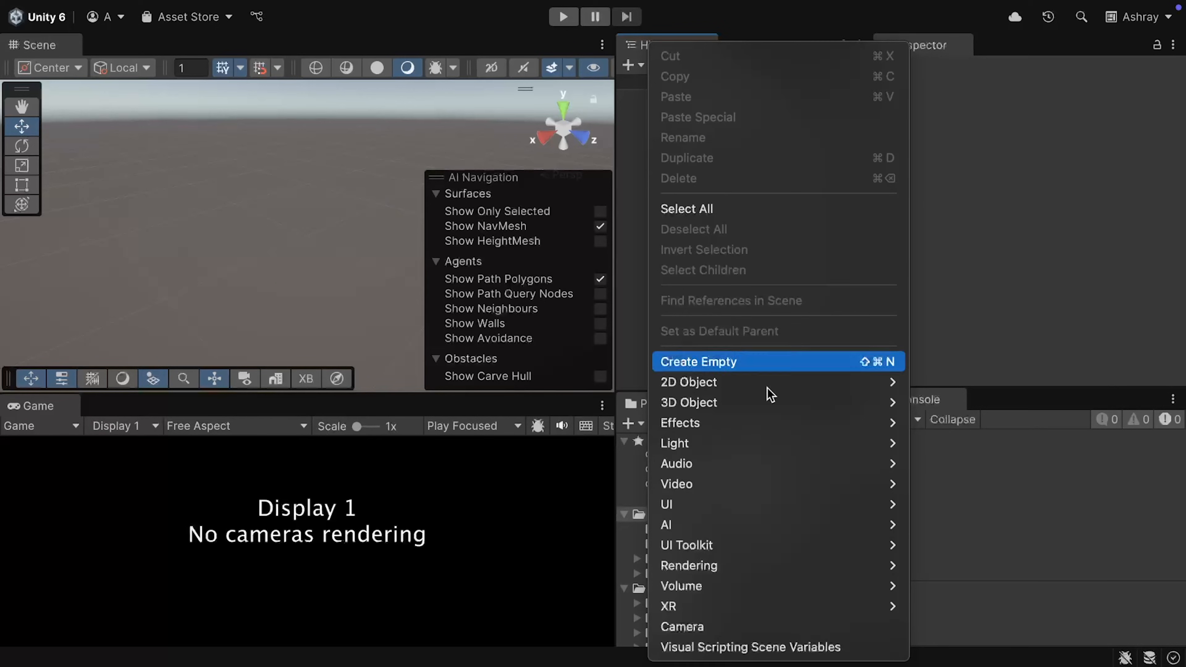
pyautogui.moveTo(668, 605)
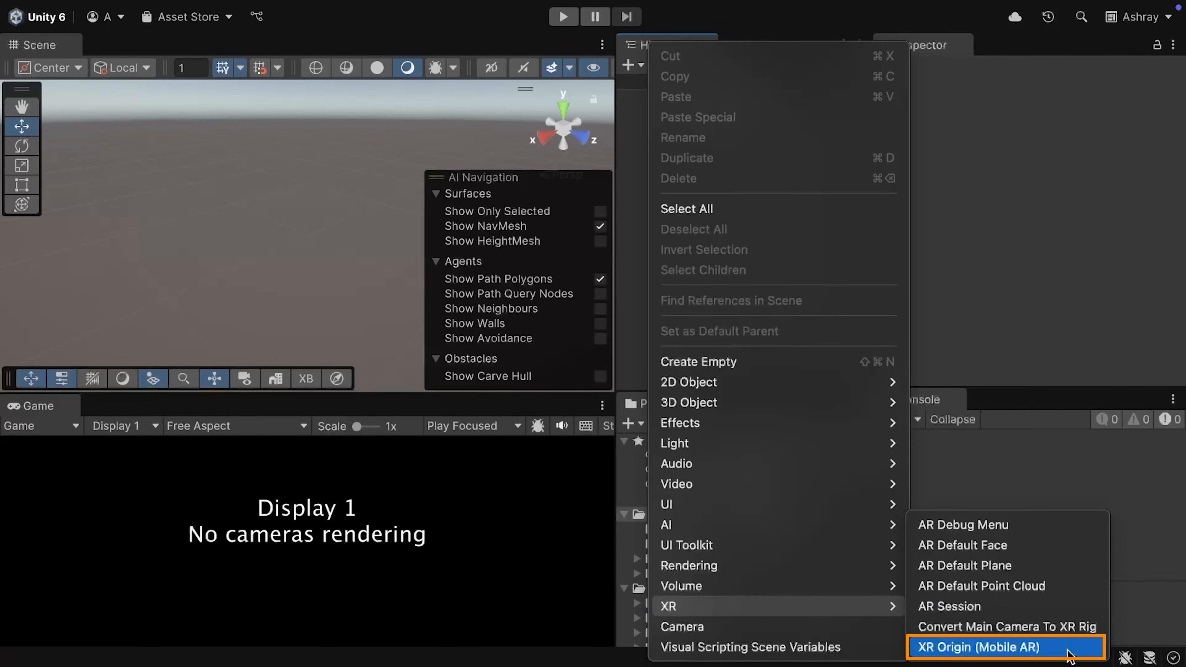
pyautogui.click(978, 647)
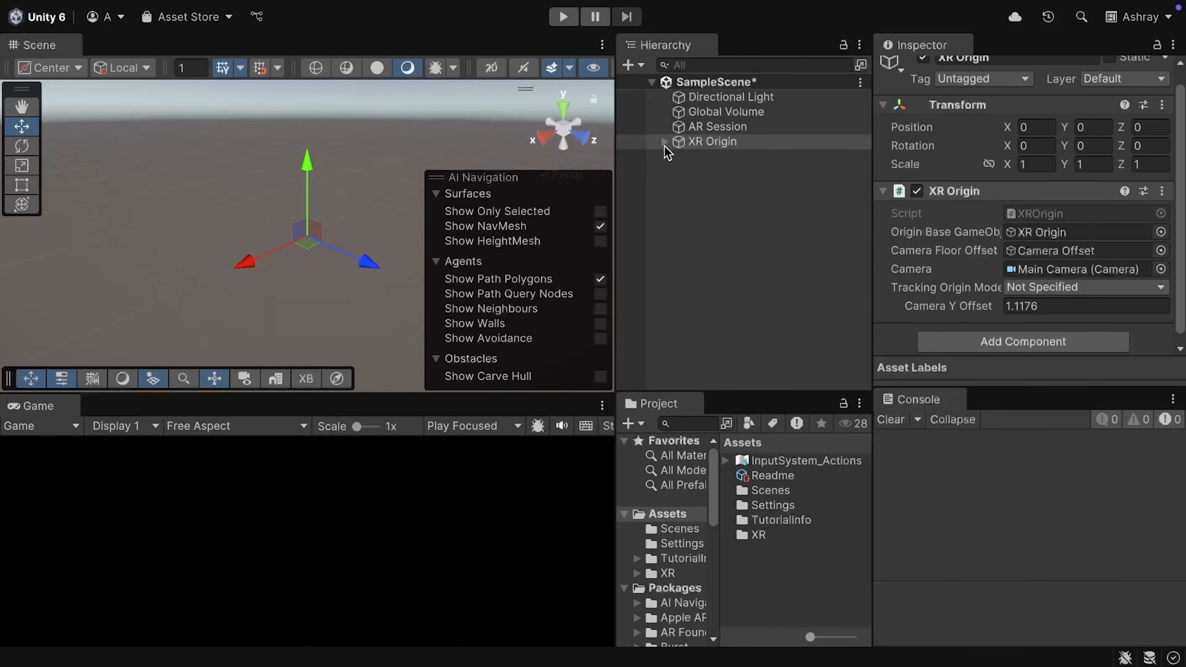
pyautogui.click(664, 142)
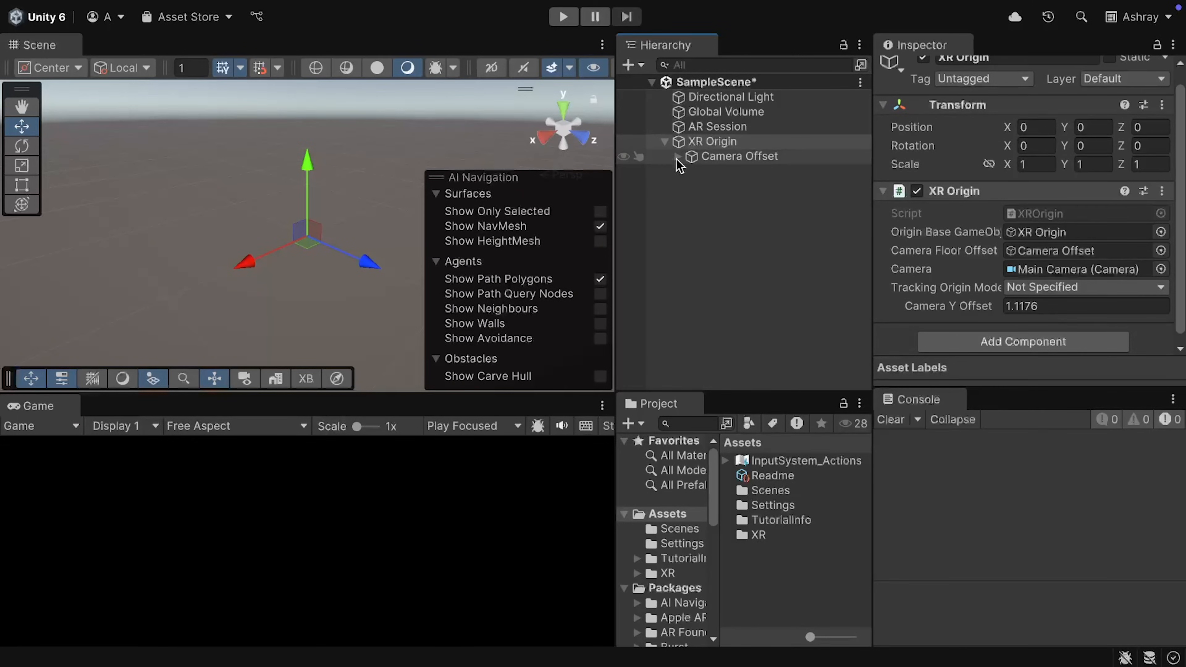
pyautogui.click(678, 156)
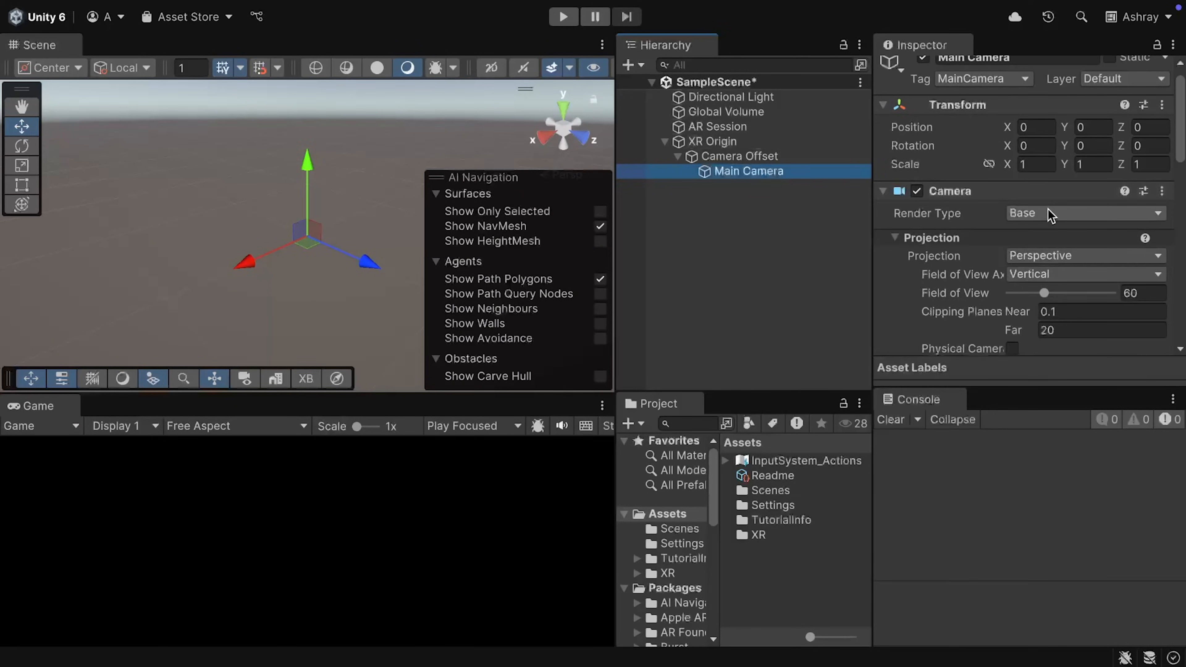
pyautogui.scroll(-3)
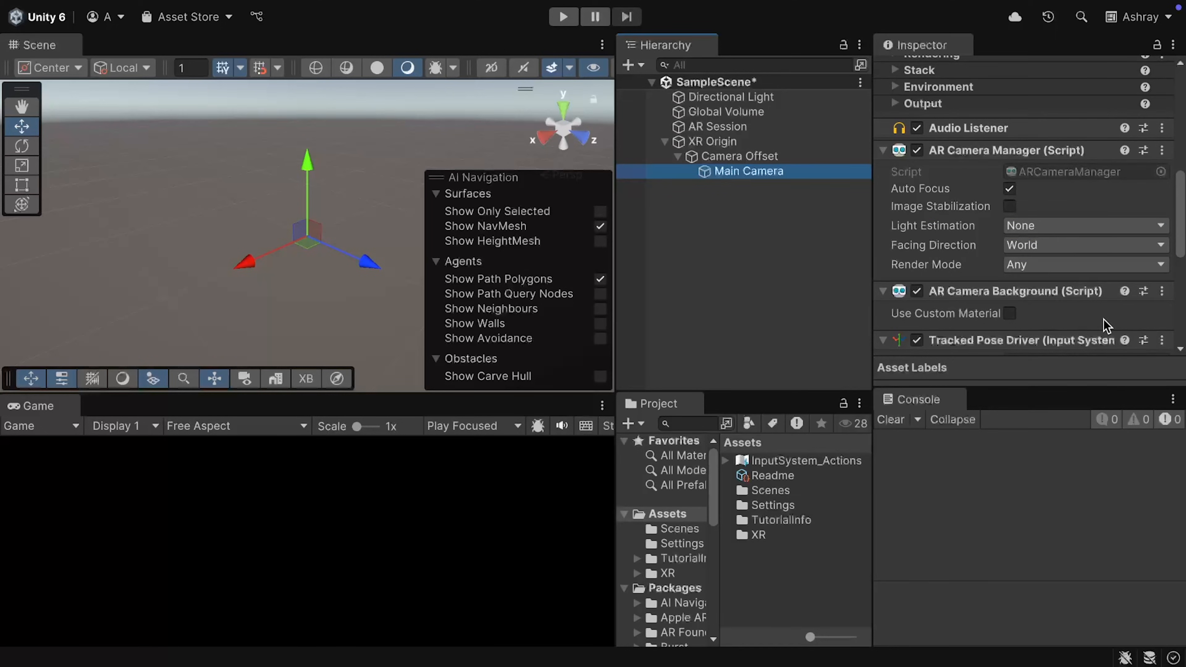
pyautogui.moveTo(1101, 335)
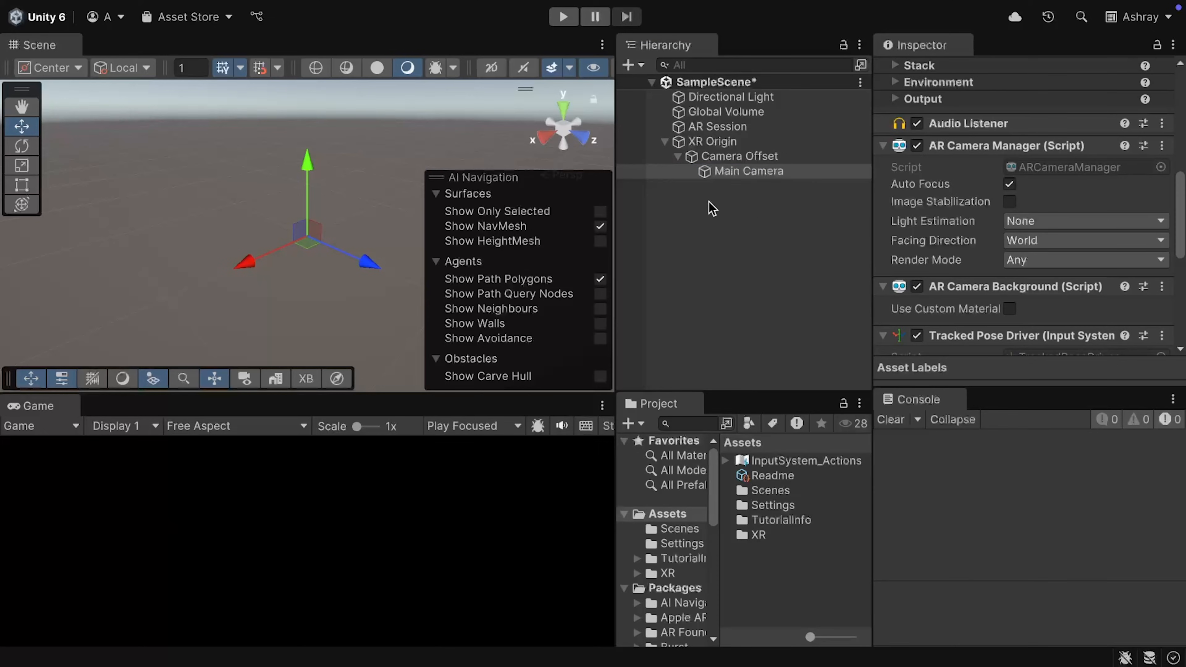
pyautogui.moveTo(676, 236)
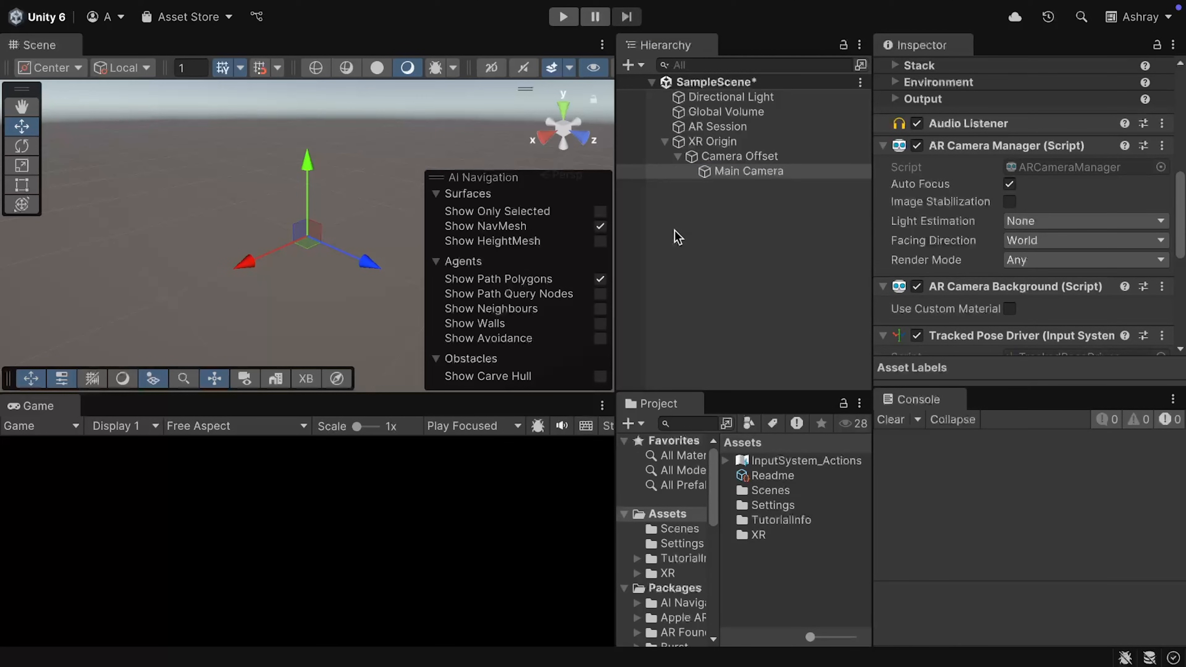
pyautogui.moveTo(663, 223)
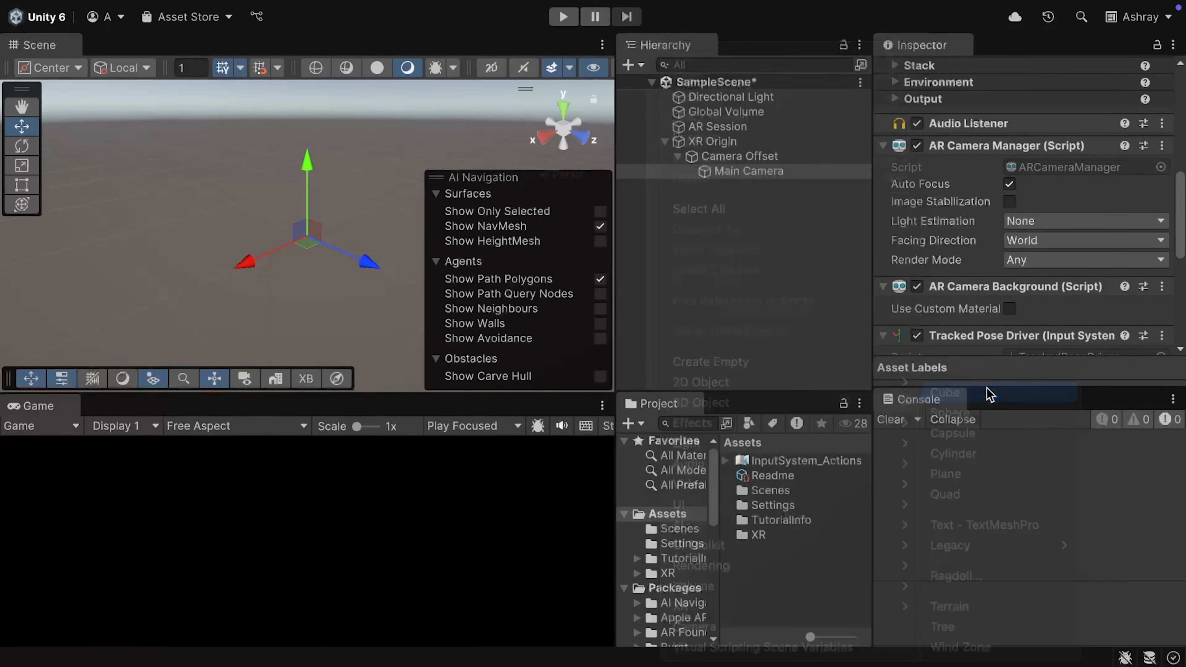
# Add a cube to the scene and set its Transform scale to 0.2.
pyautogui.click(945, 393)
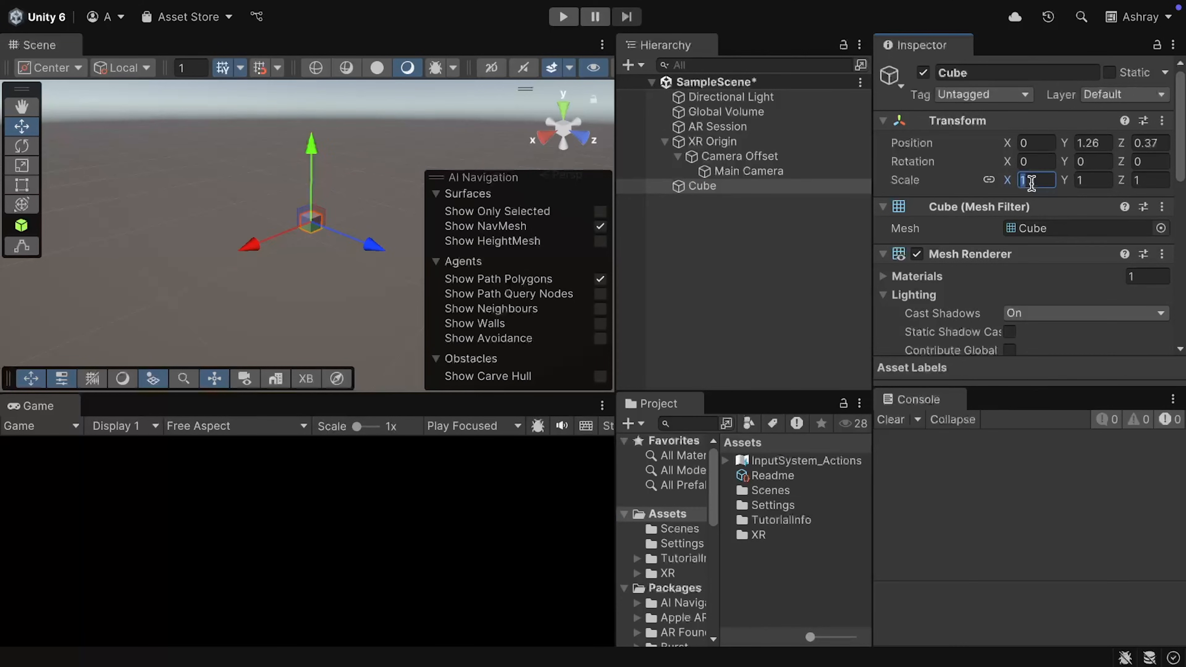
pyautogui.write('0.2')
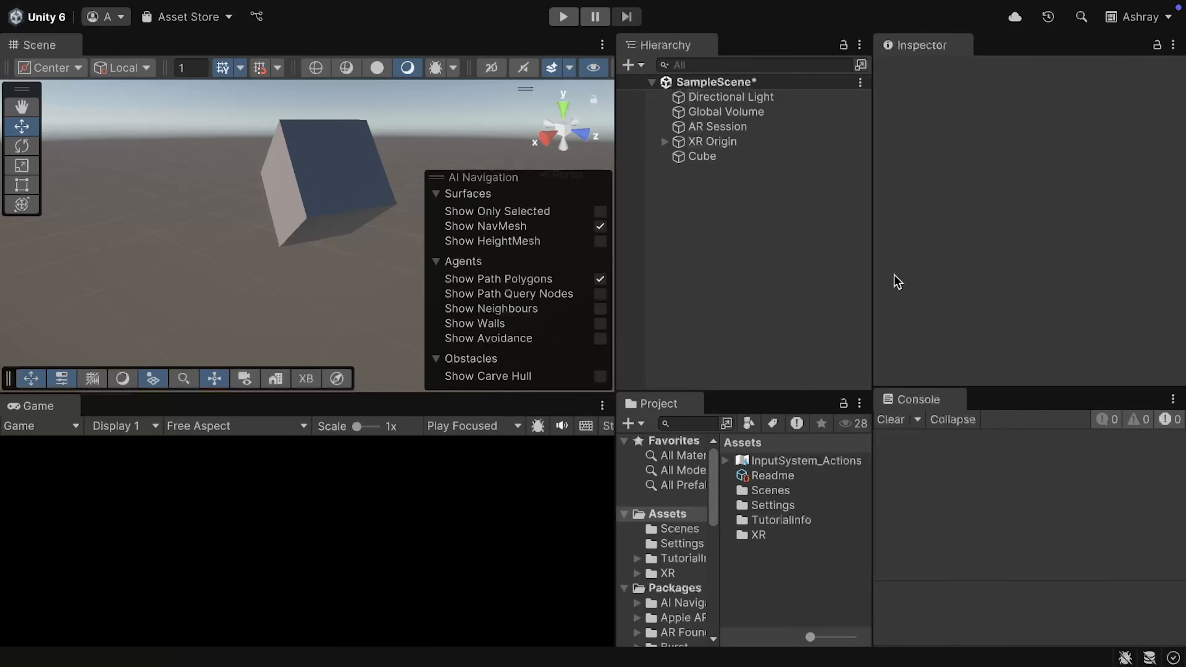
pyautogui.moveTo(743, 326)
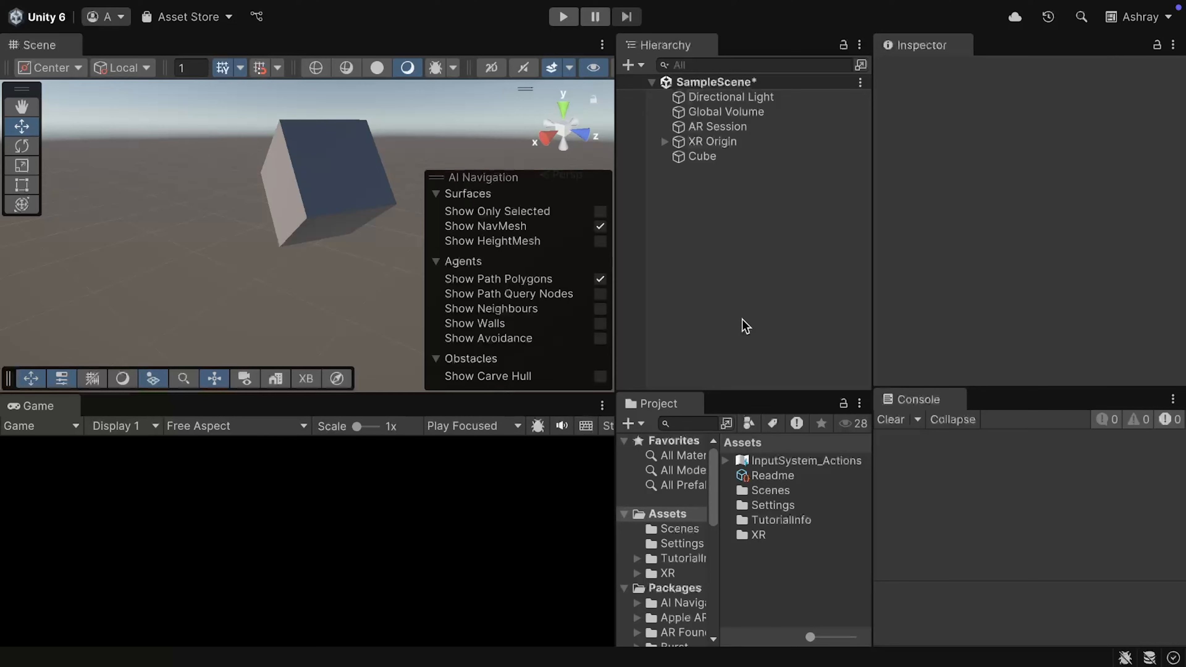
pyautogui.moveTo(765, 313)
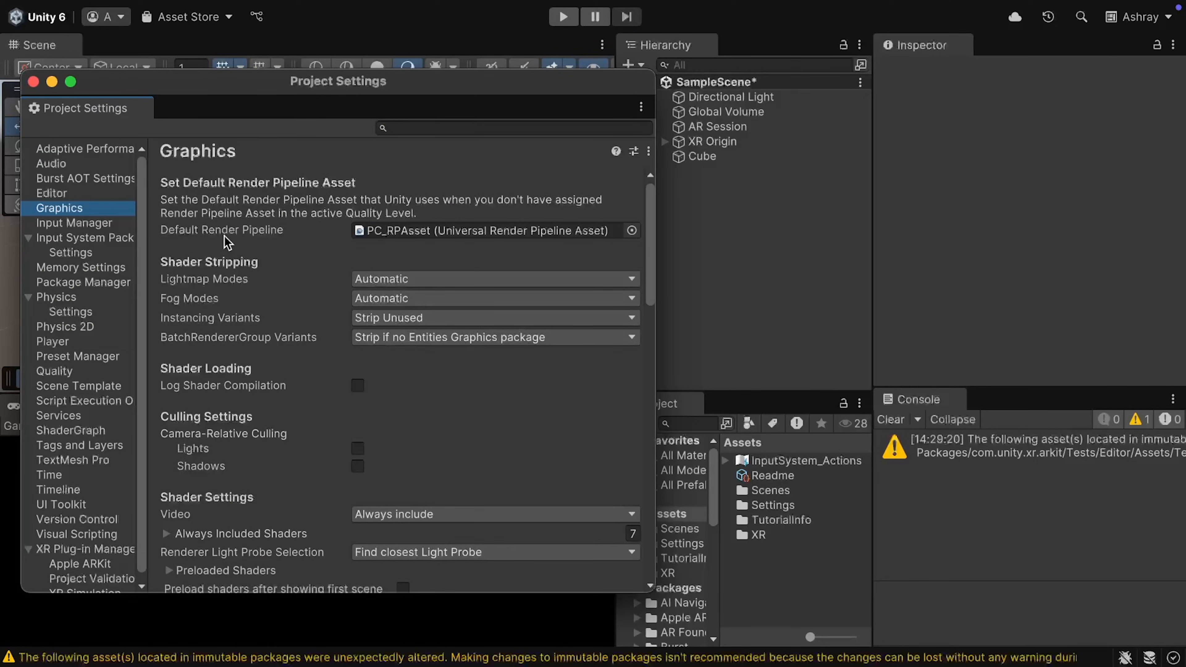
pyautogui.moveTo(373, 251)
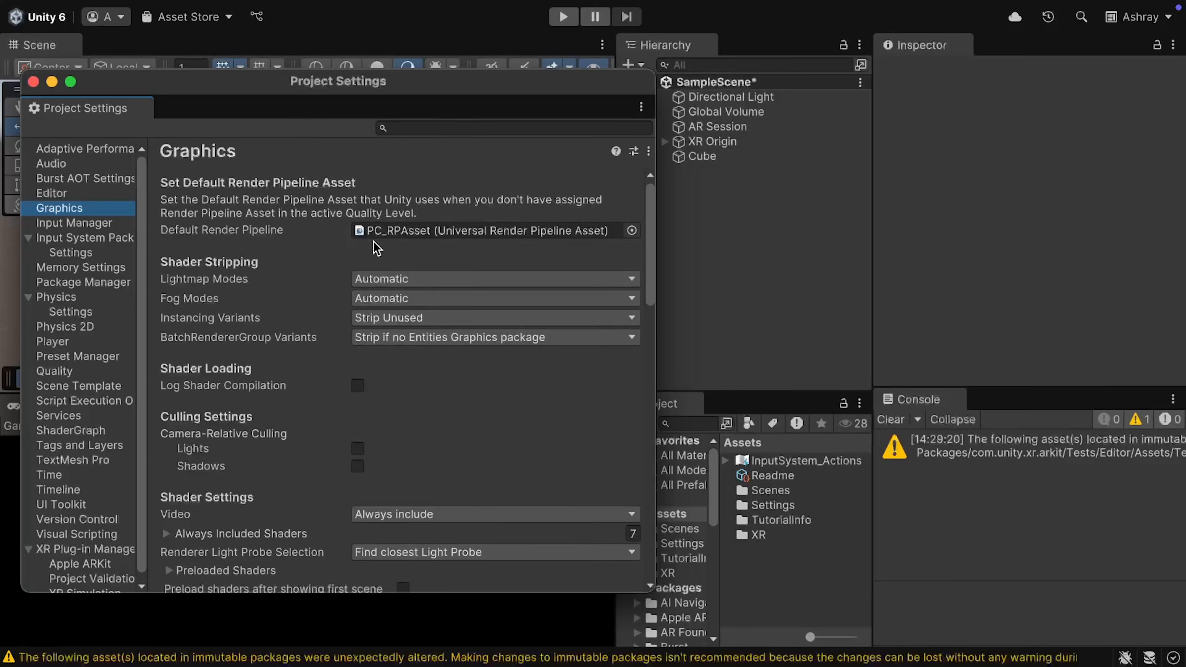
# Set Mobile_RPAsset as the default render pipeline and inspect the Mobile_Renderer asset.
pyautogui.click(473, 231)
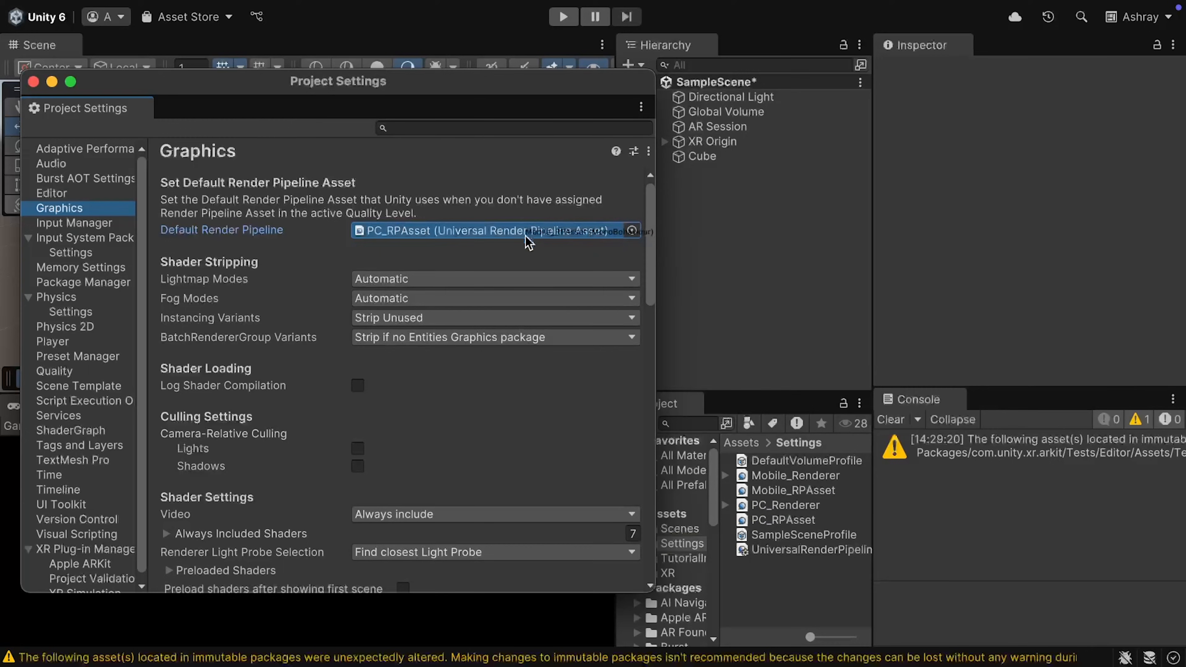
pyautogui.click(793, 489)
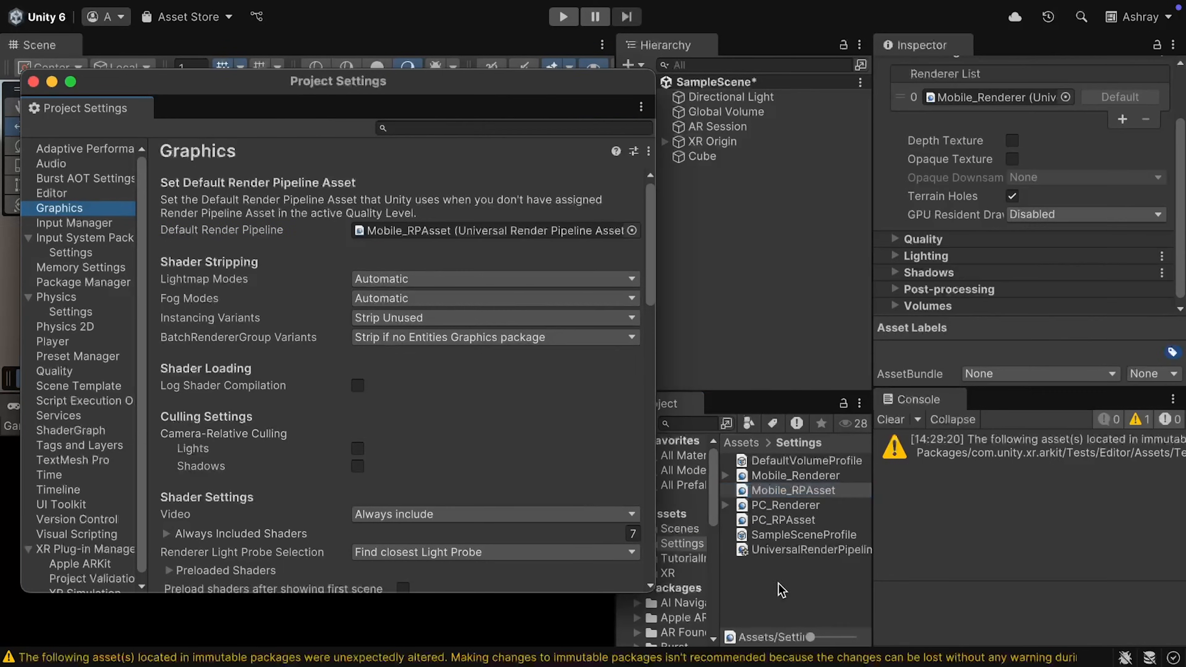
pyautogui.click(795, 475)
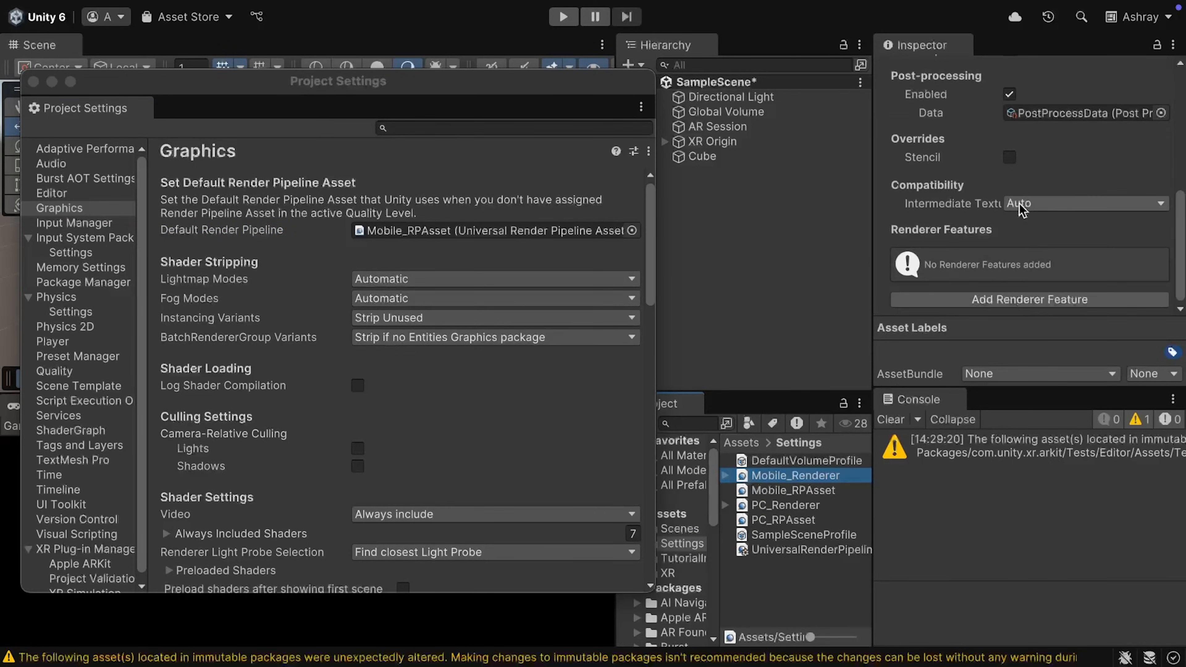
pyautogui.click(1029, 299)
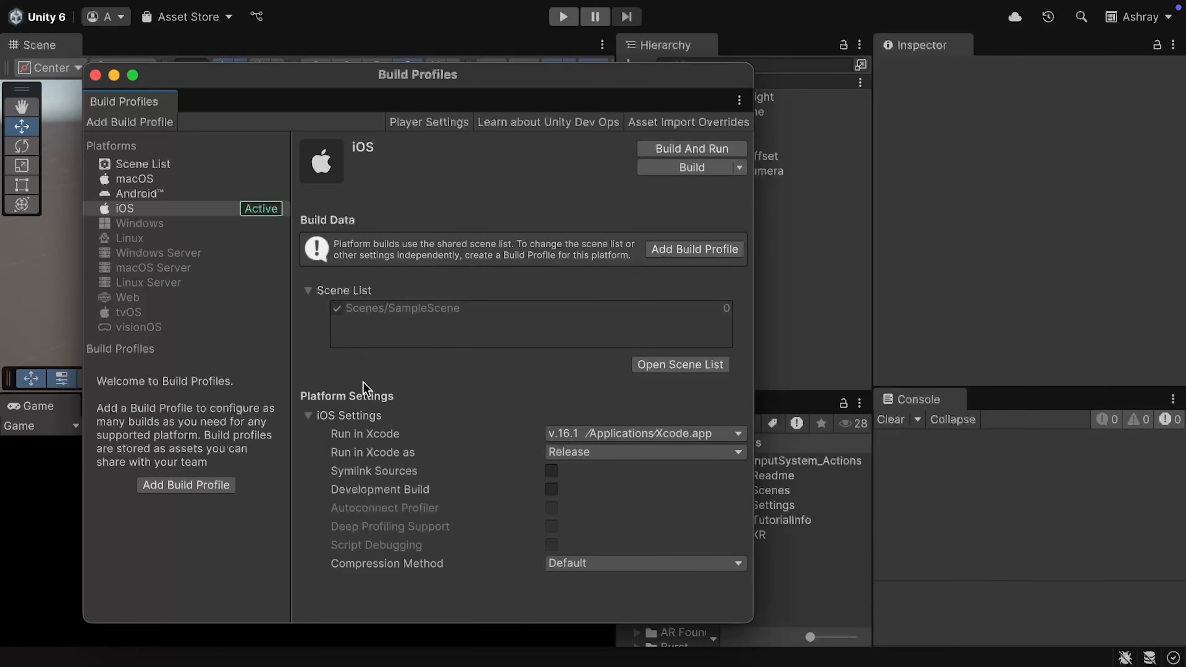
# Build the iOS player into a new Builds folder inside HelloWorldAR.
pyautogui.click(692, 167)
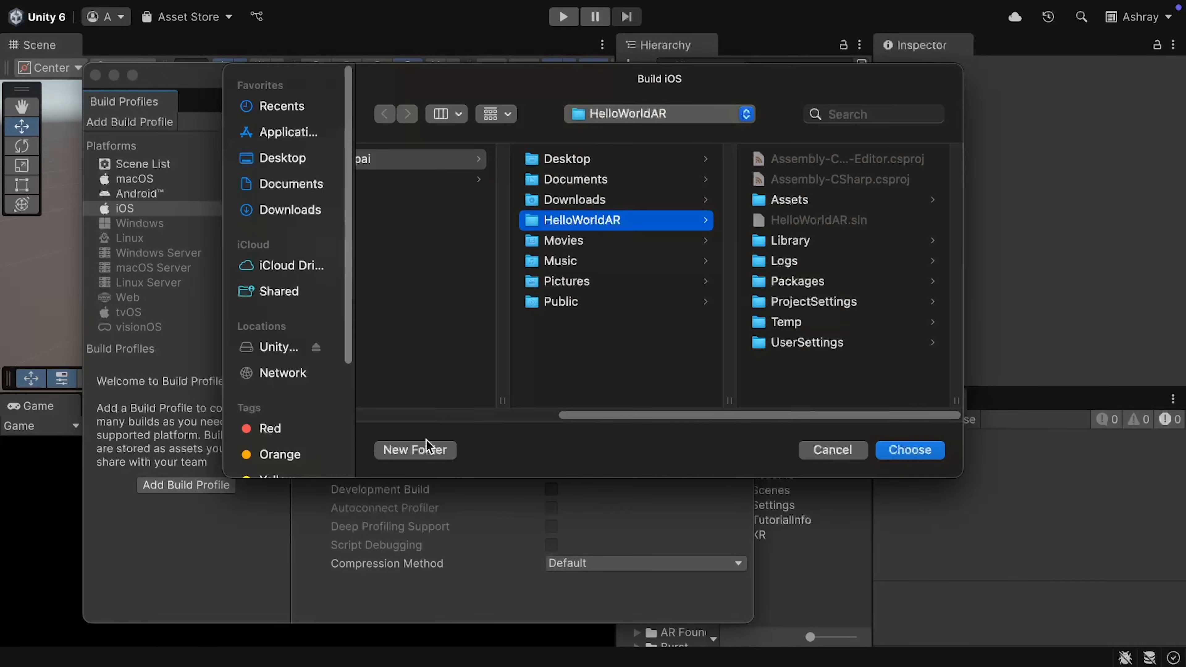
pyautogui.click(415, 450)
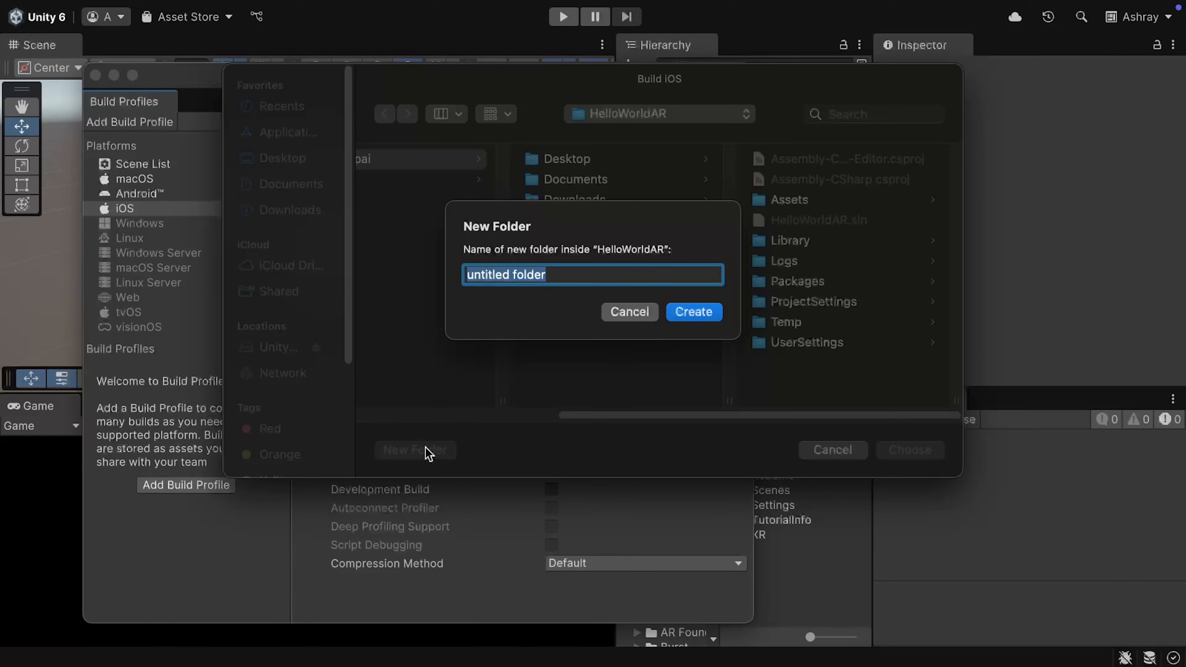
pyautogui.click(694, 312)
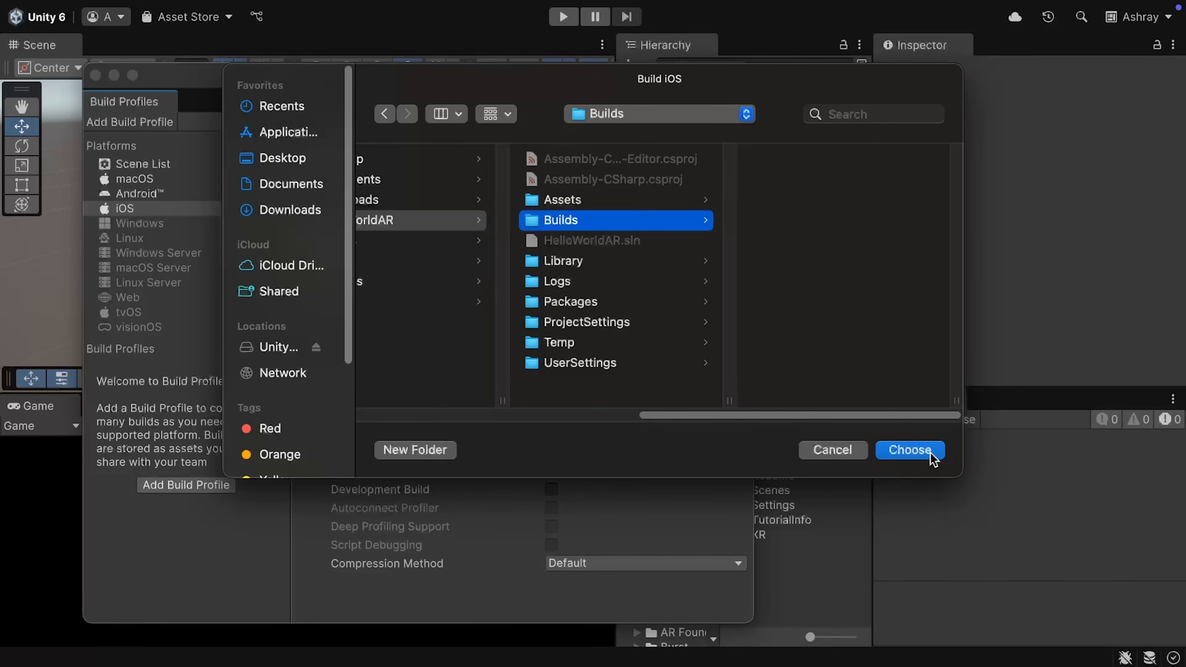
pyautogui.click(911, 451)
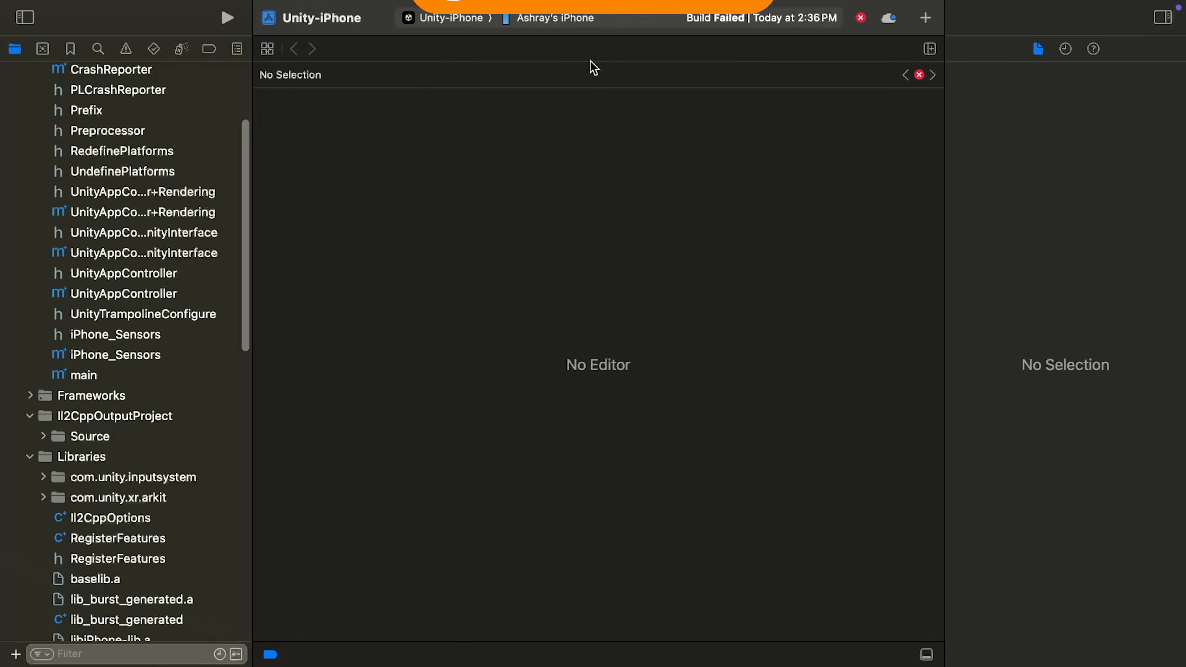
pyautogui.moveTo(702, 58)
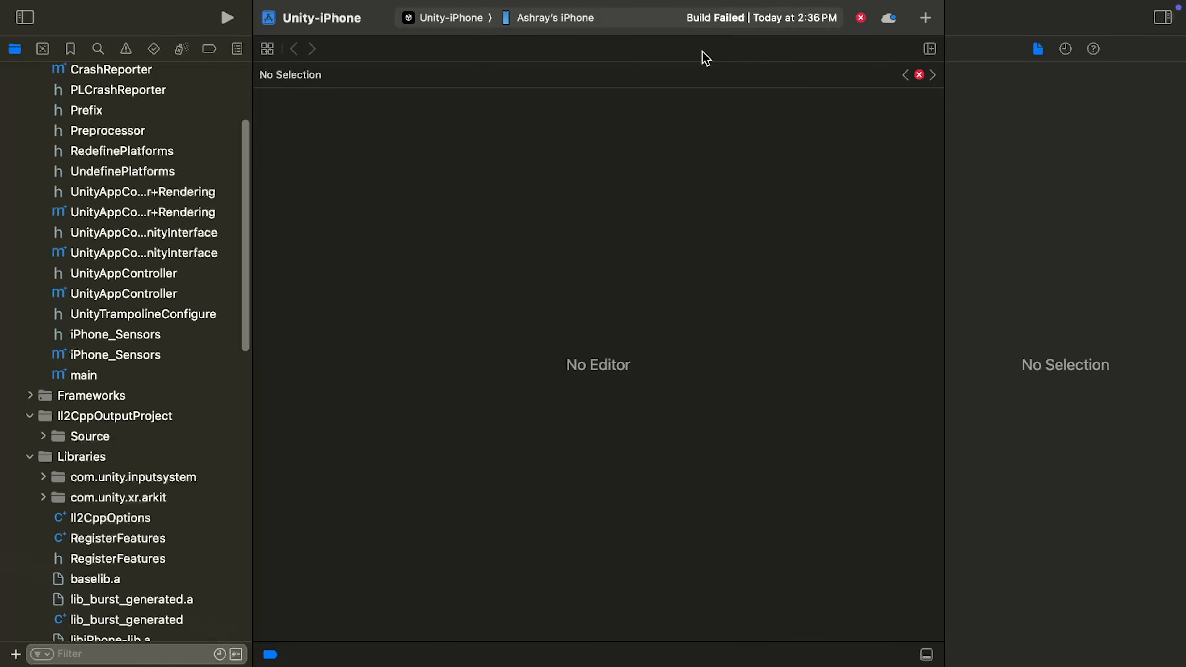
pyautogui.moveTo(777, 199)
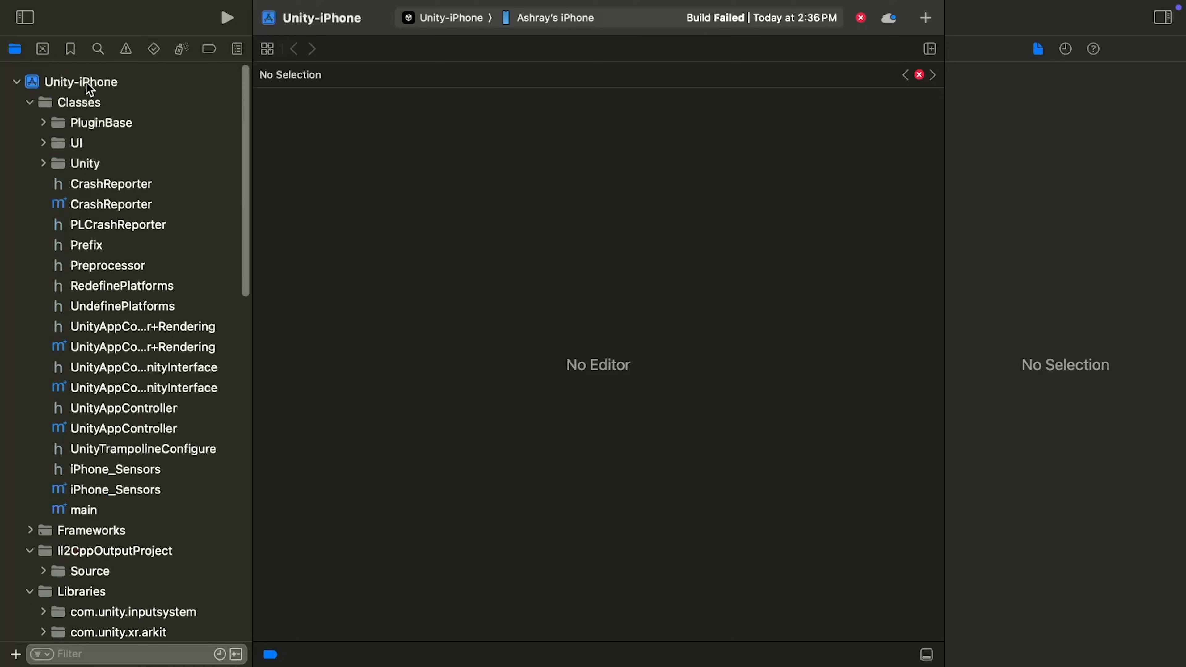
# Enable automatic signing for the Unity-iPhone target and choose the Personal Team.
pyautogui.click(81, 82)
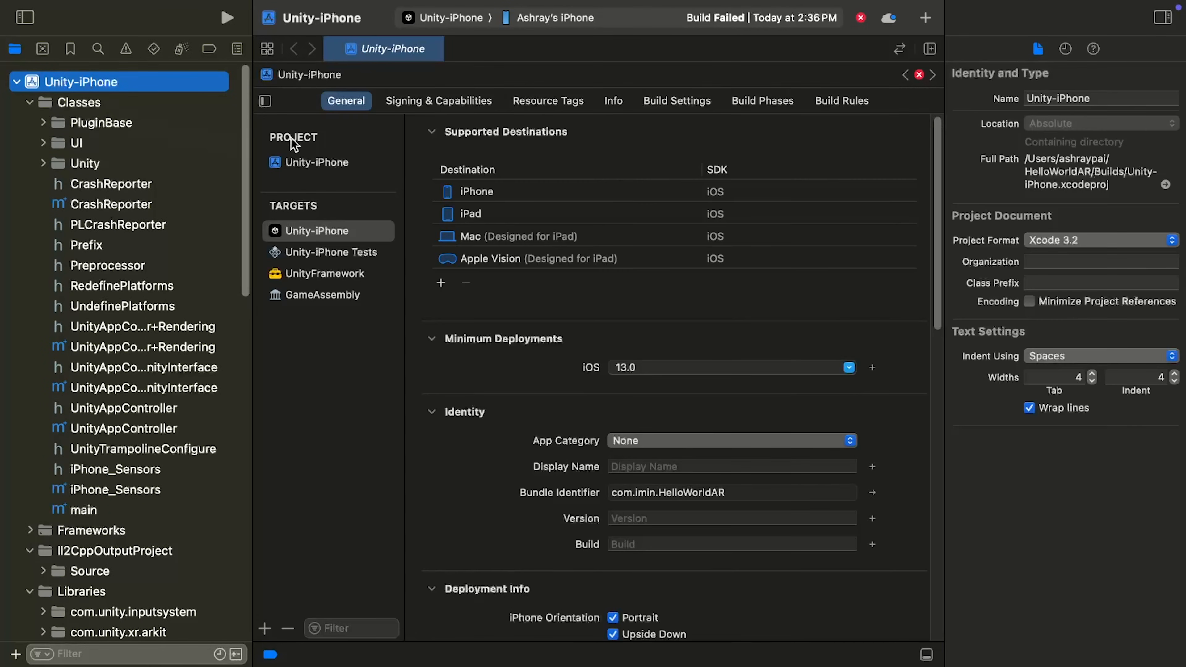
pyautogui.click(440, 101)
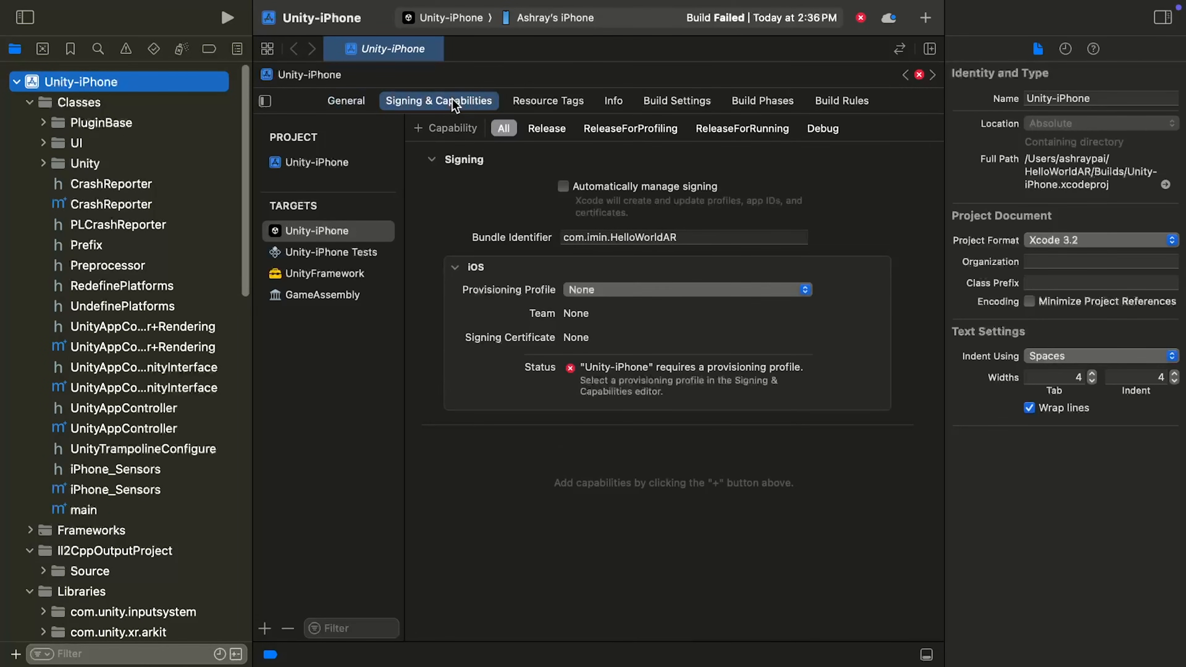
pyautogui.click(562, 187)
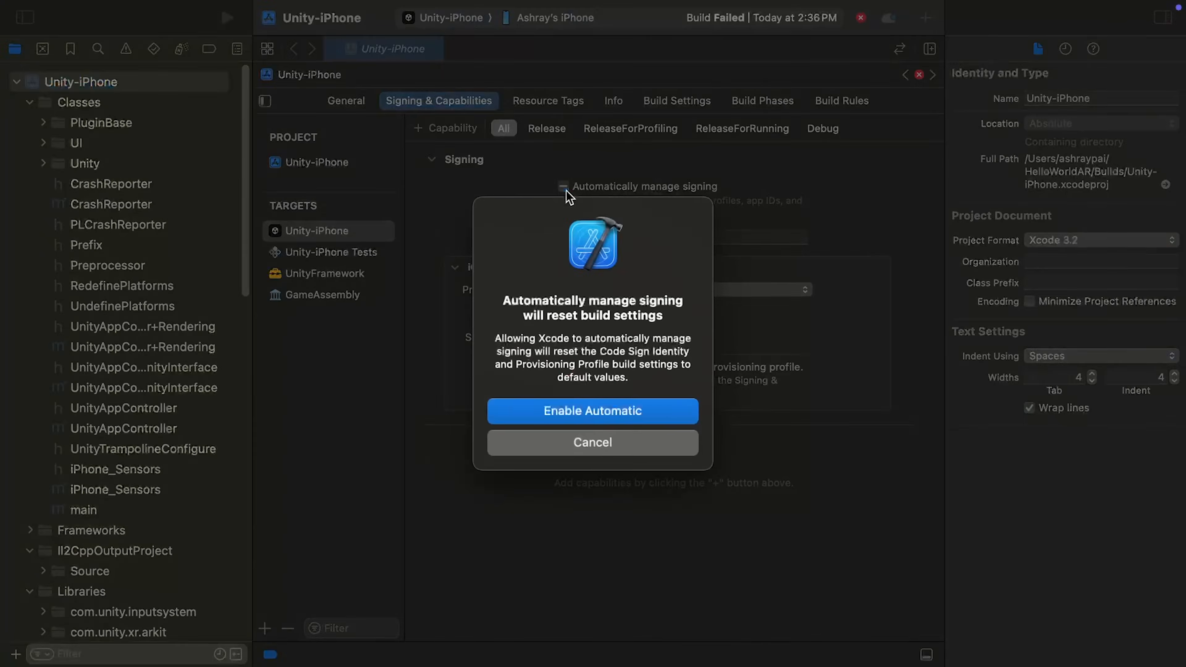
pyautogui.moveTo(670, 420)
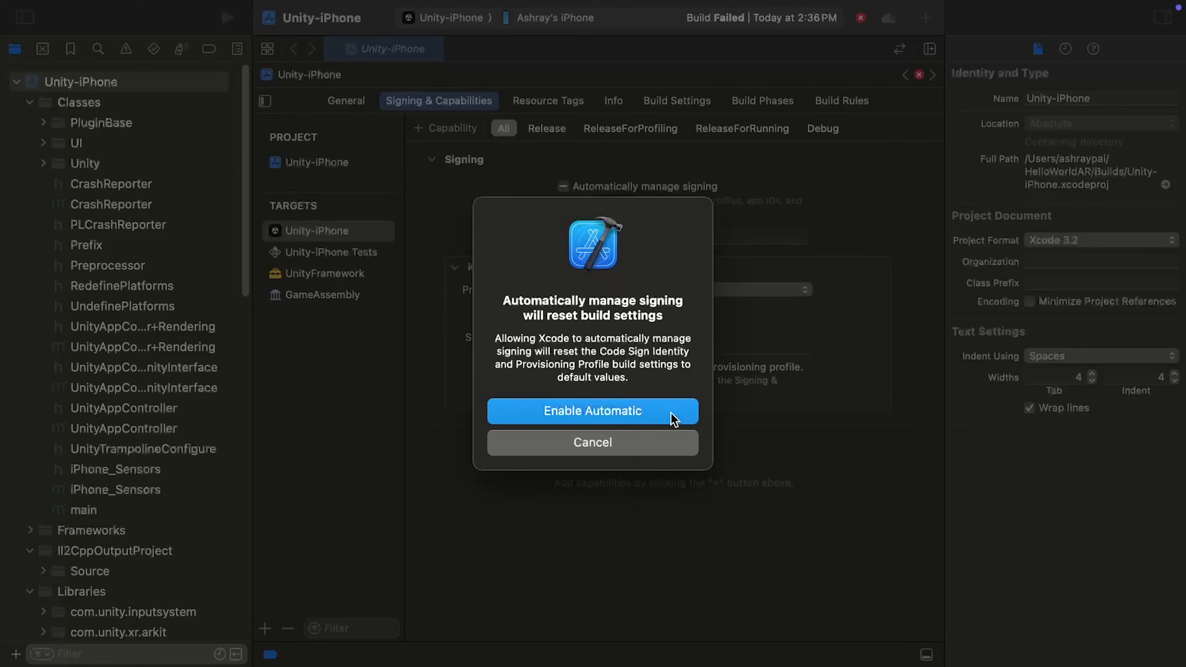
pyautogui.click(592, 411)
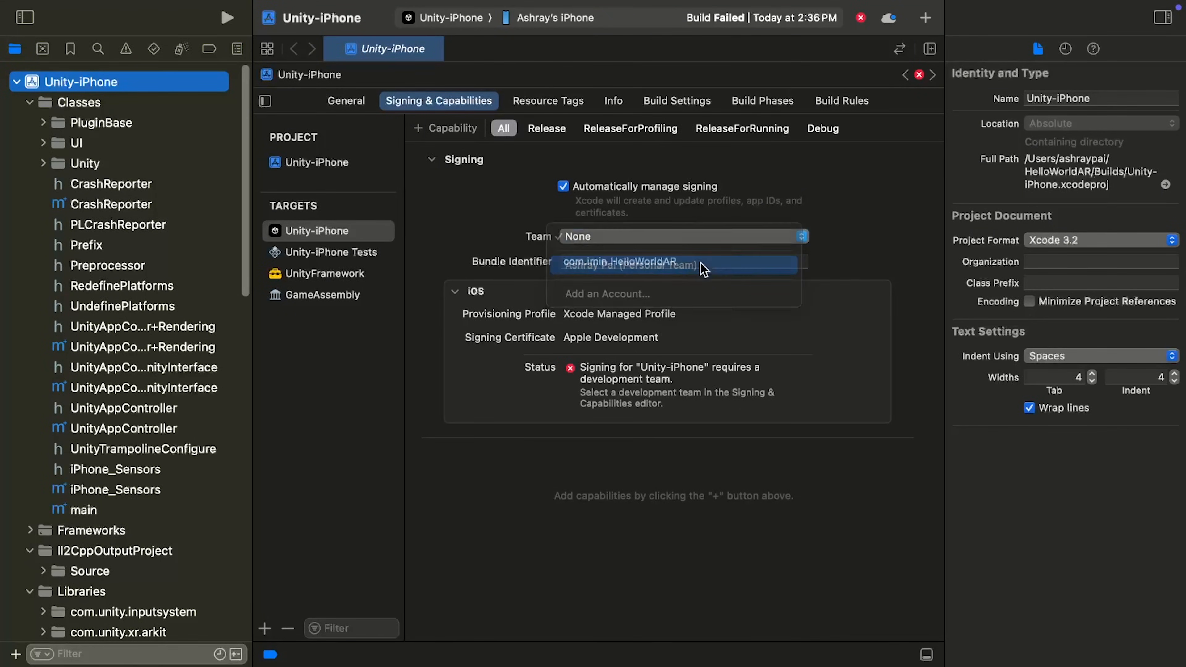
pyautogui.click(632, 266)
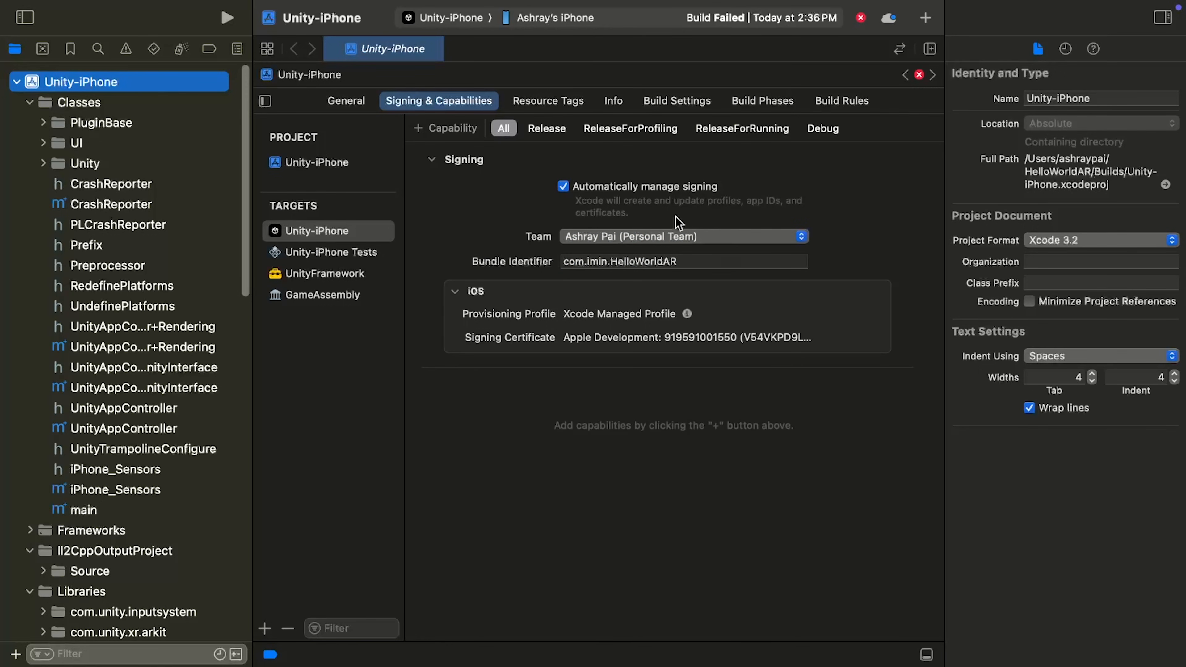
pyautogui.moveTo(705, 362)
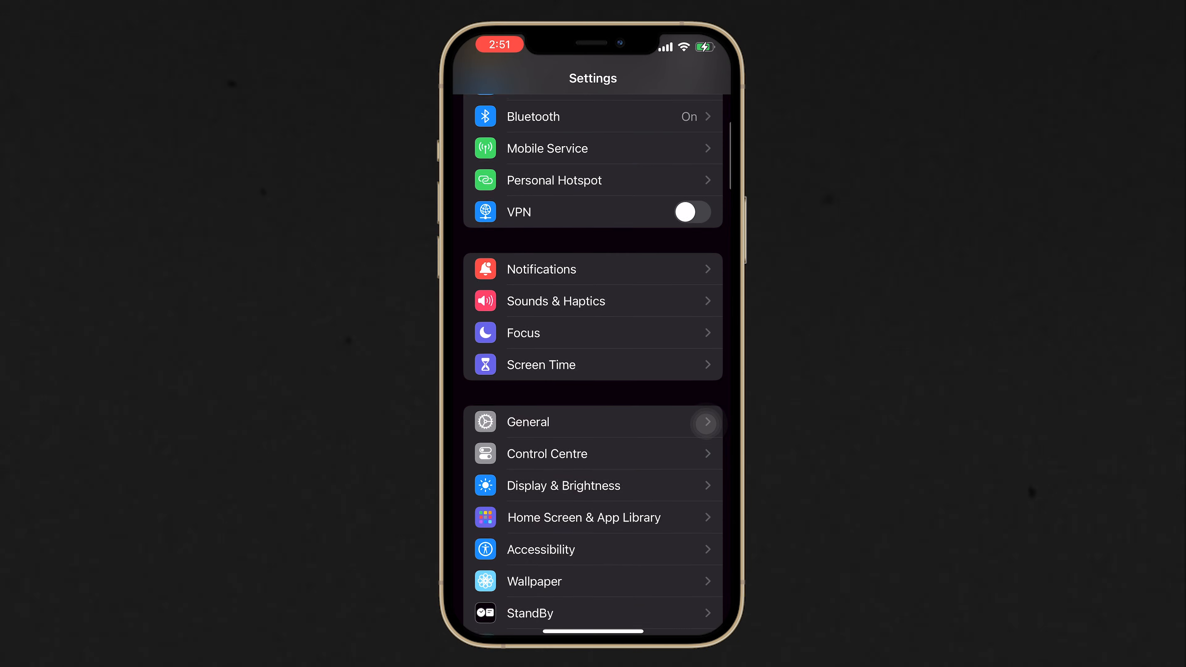
# Trust the Apple Development developer under General > VPN & Device Management.
pyautogui.click(527, 422)
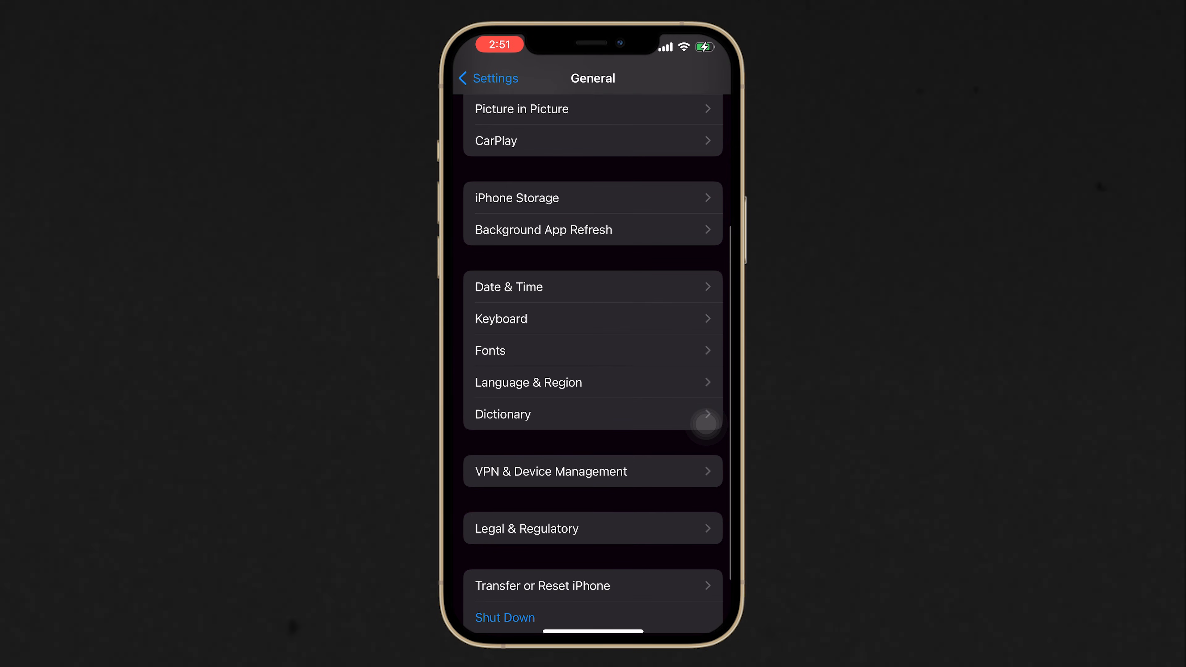
pyautogui.click(567, 471)
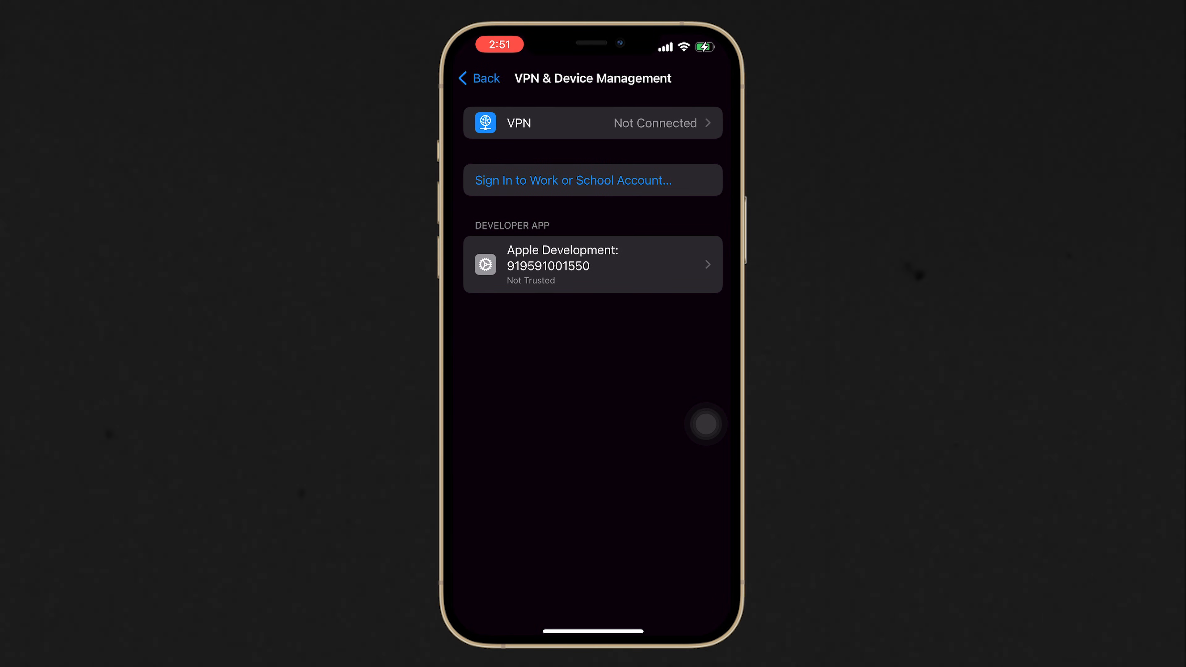
pyautogui.click(573, 263)
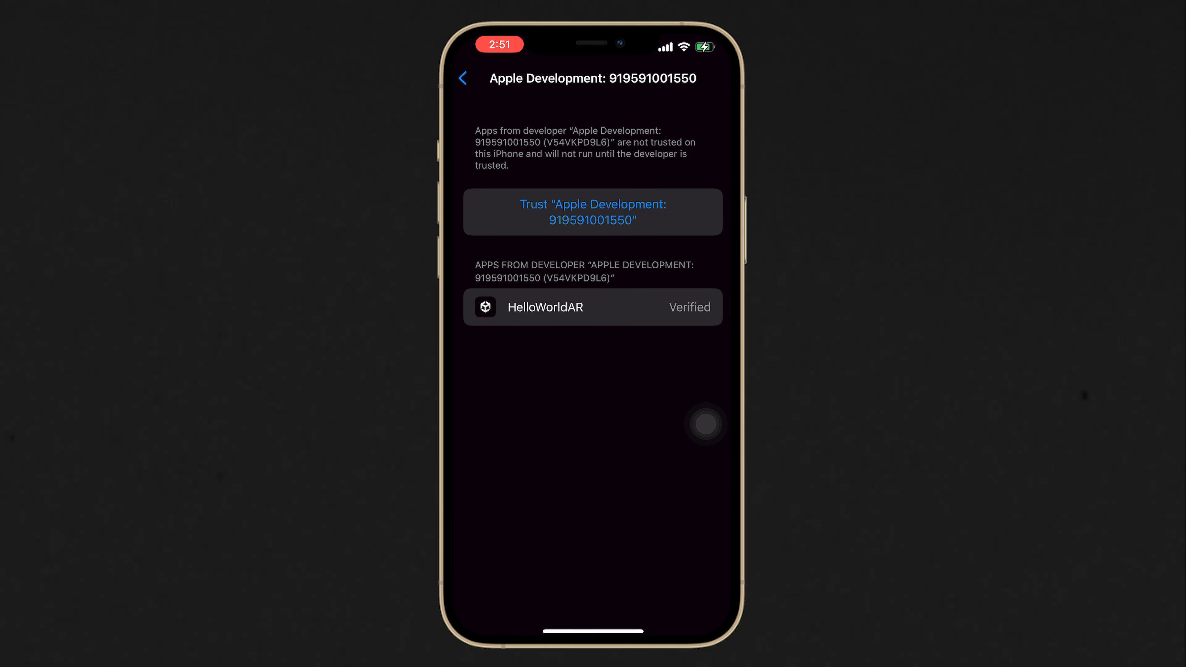
pyautogui.click(593, 212)
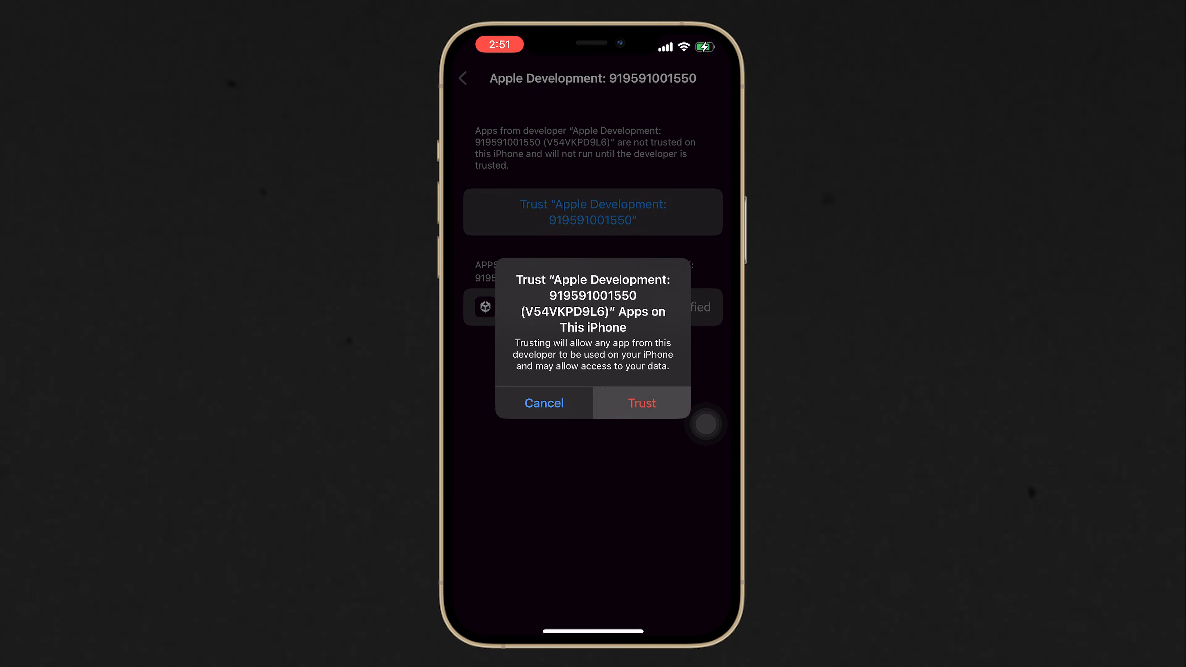
pyautogui.click(642, 403)
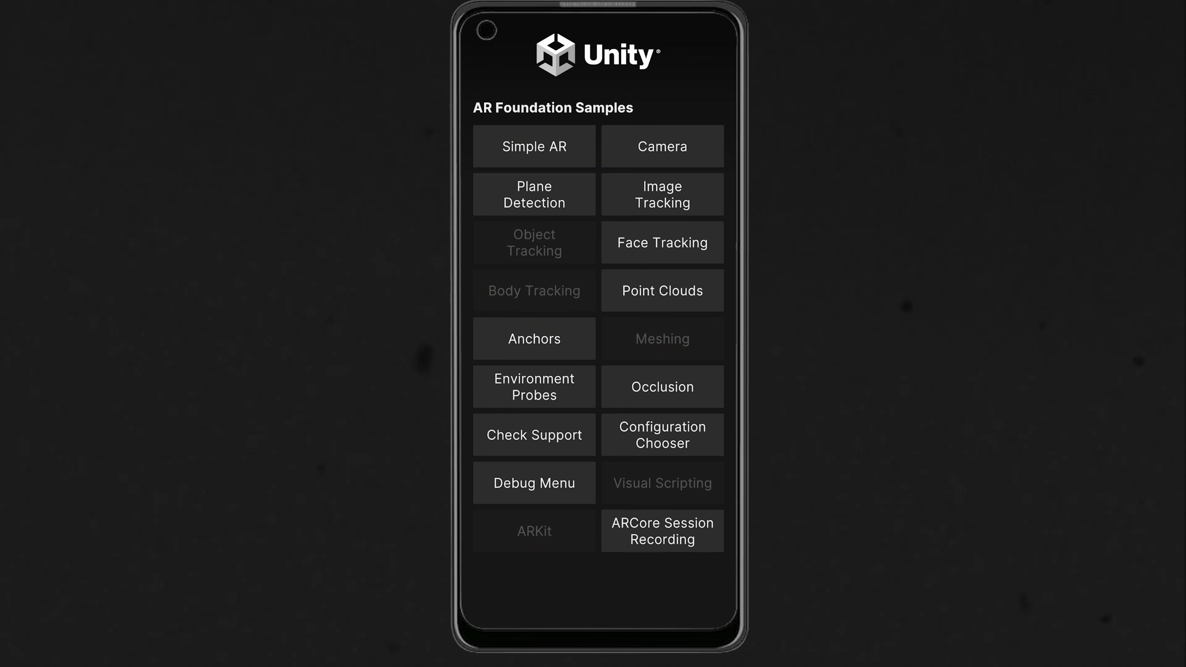
# Open the Image Tracking category from the AR Foundation Samples main menu.
pyautogui.click(662, 194)
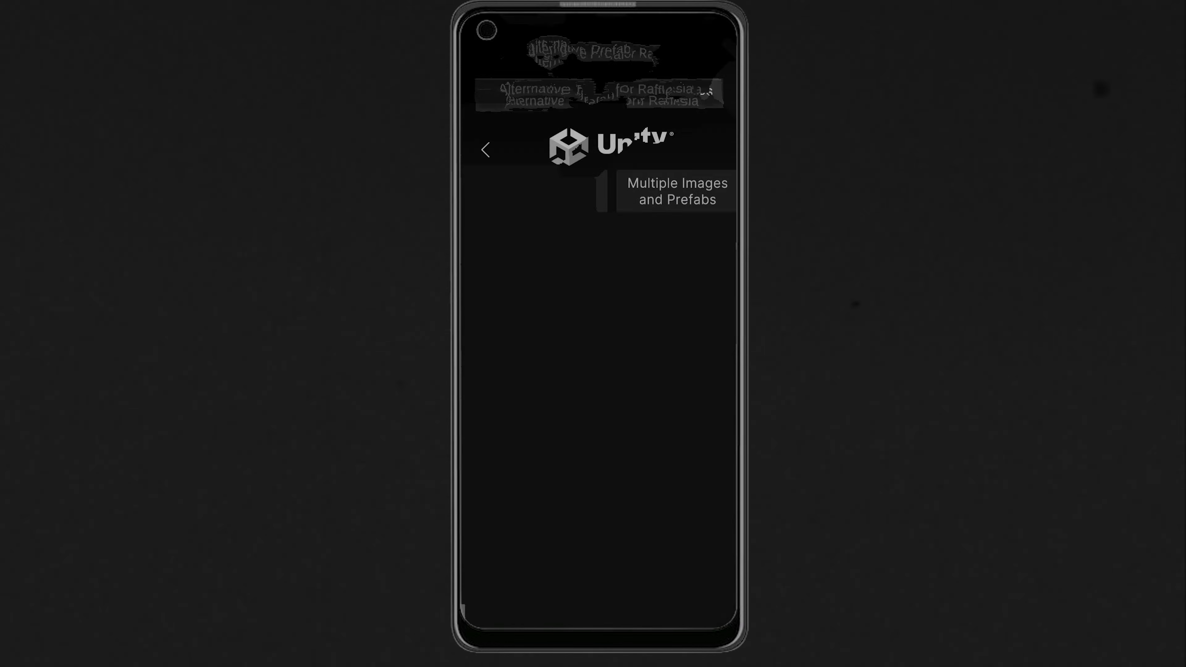